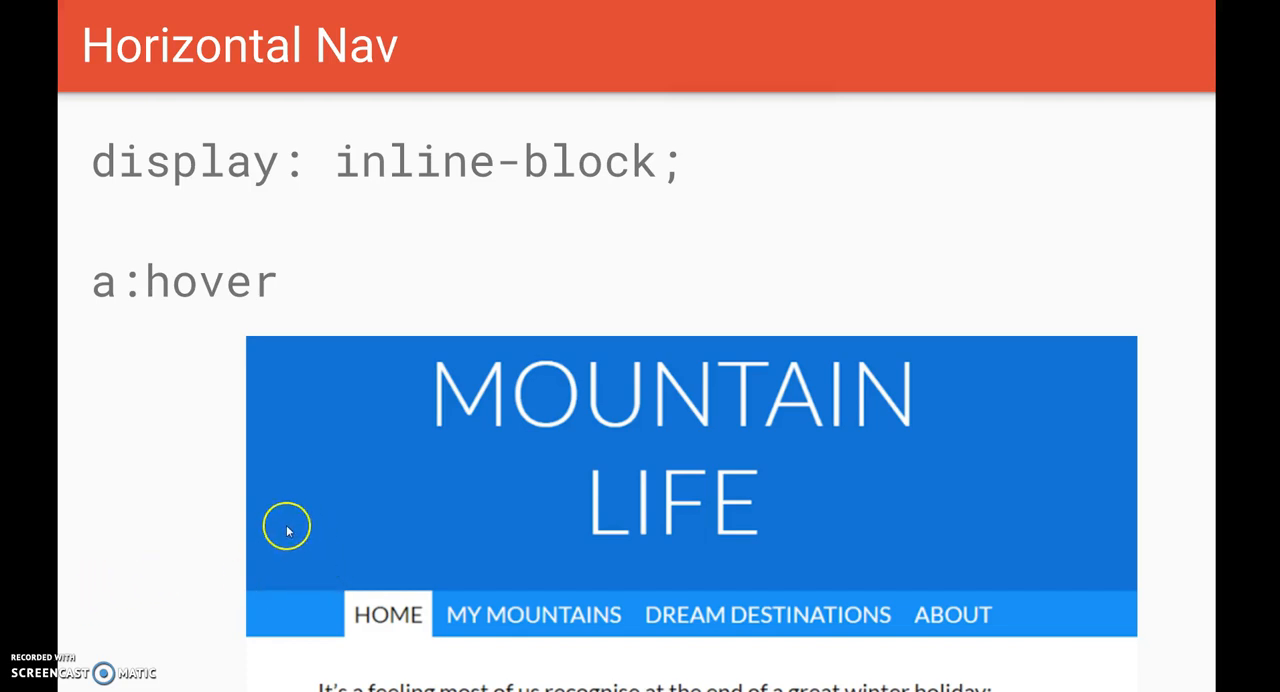
pyautogui.moveTo(674, 625)
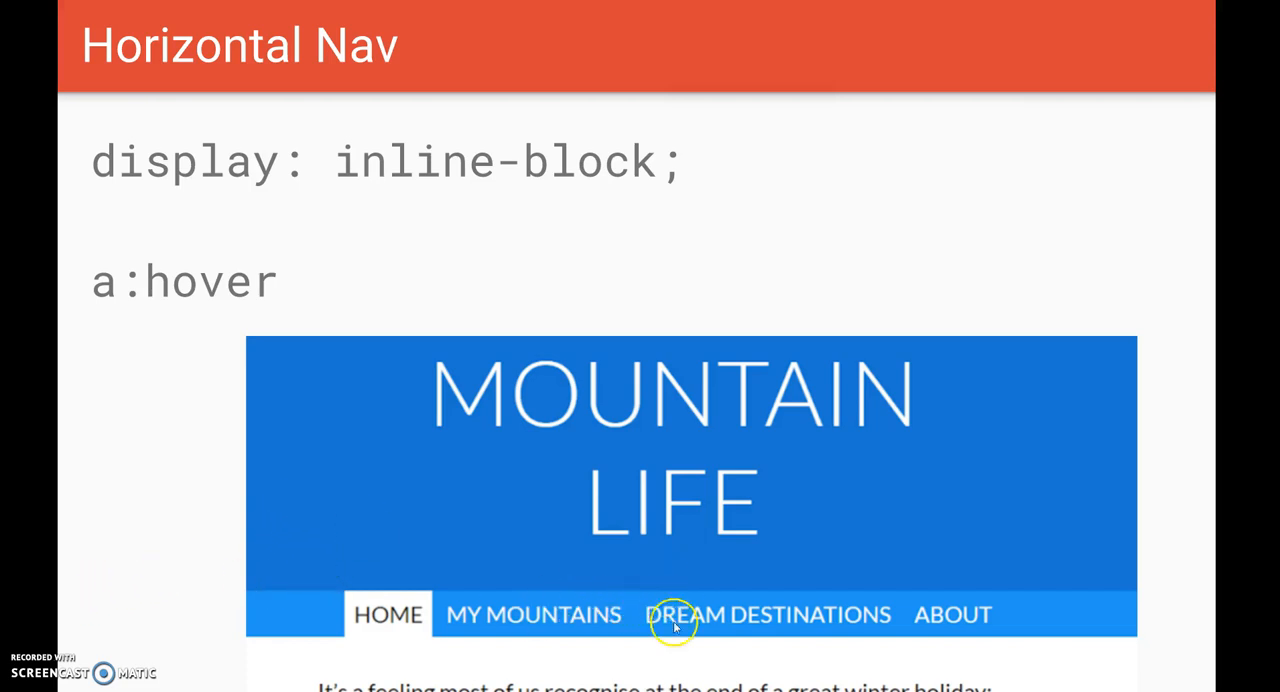
pyautogui.moveTo(645, 655)
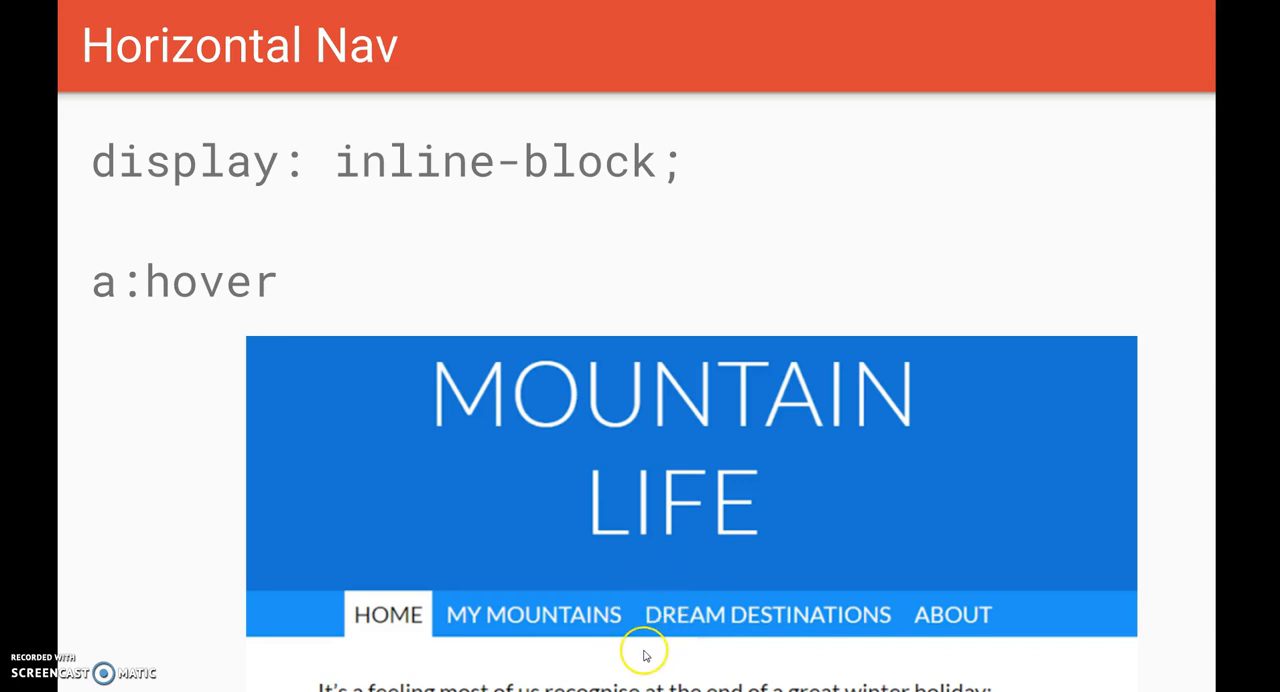
pyautogui.moveTo(968, 614)
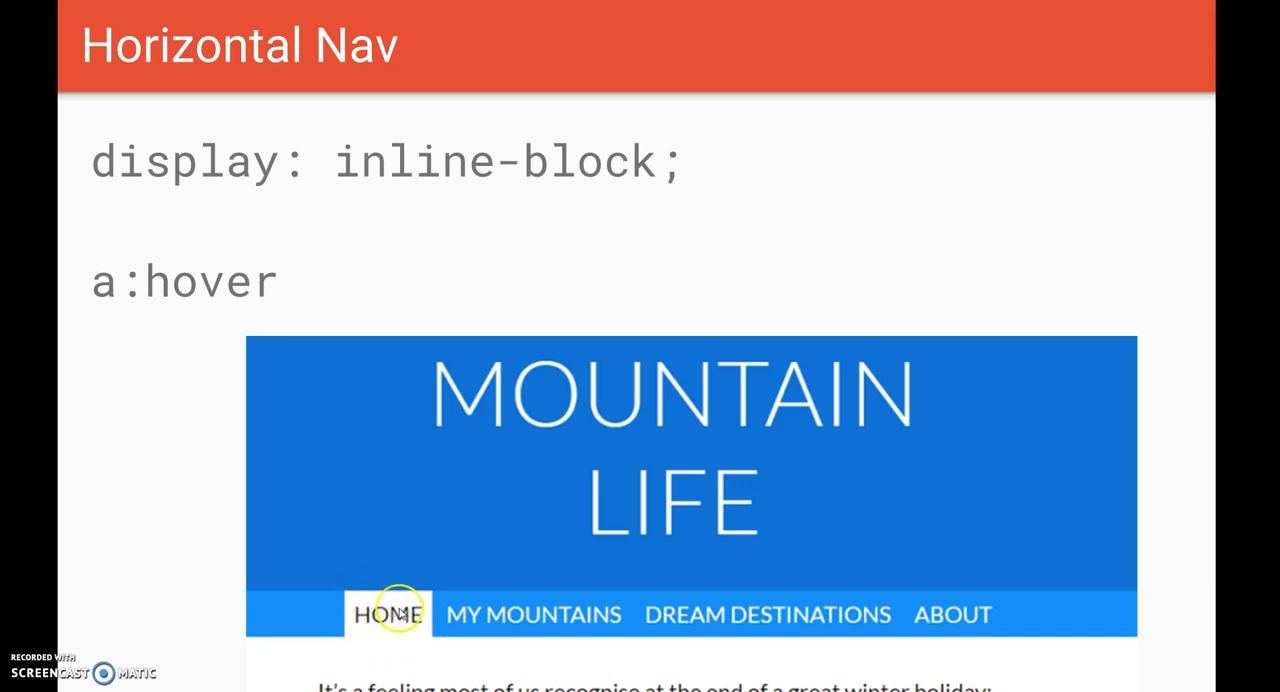
pyautogui.moveTo(858, 641)
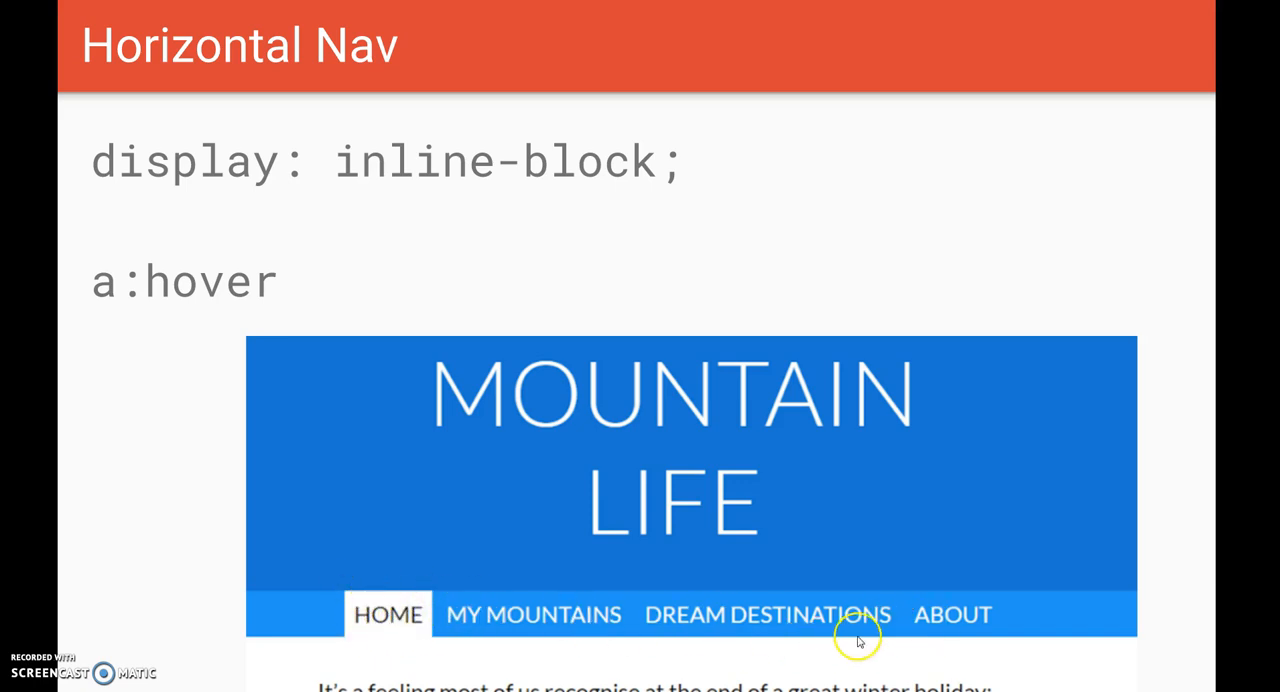
pyautogui.moveTo(367, 110)
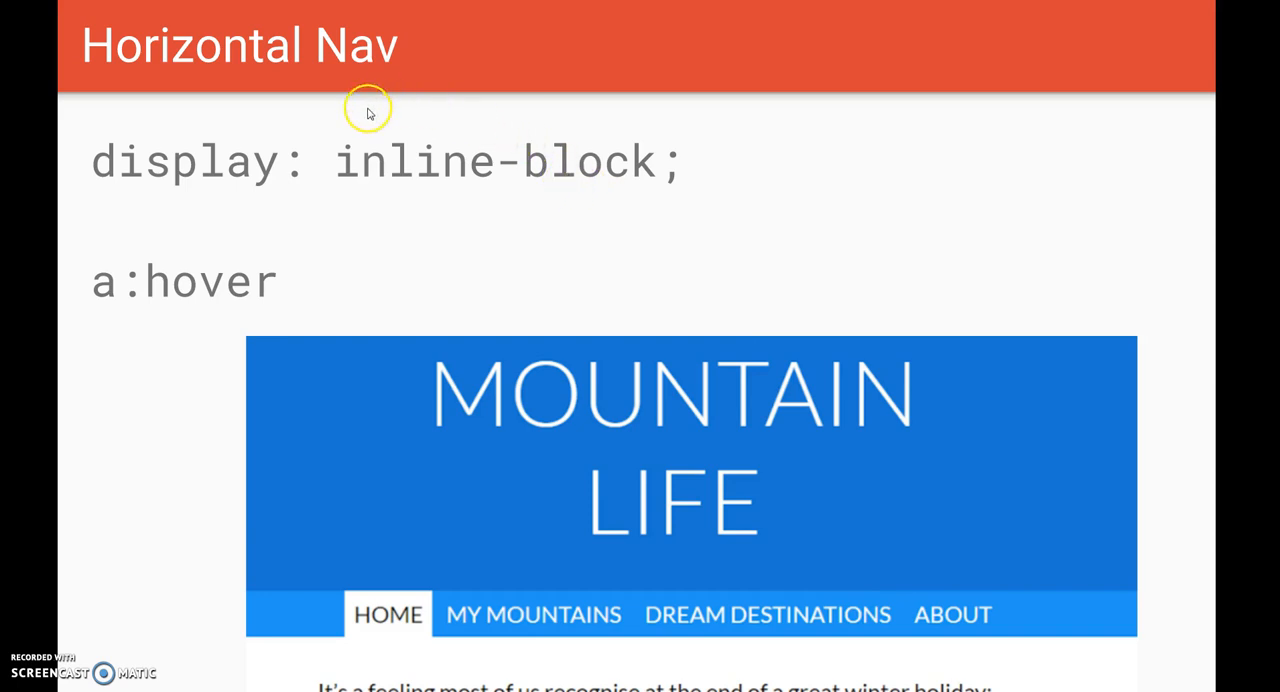
pyautogui.moveTo(302, 170)
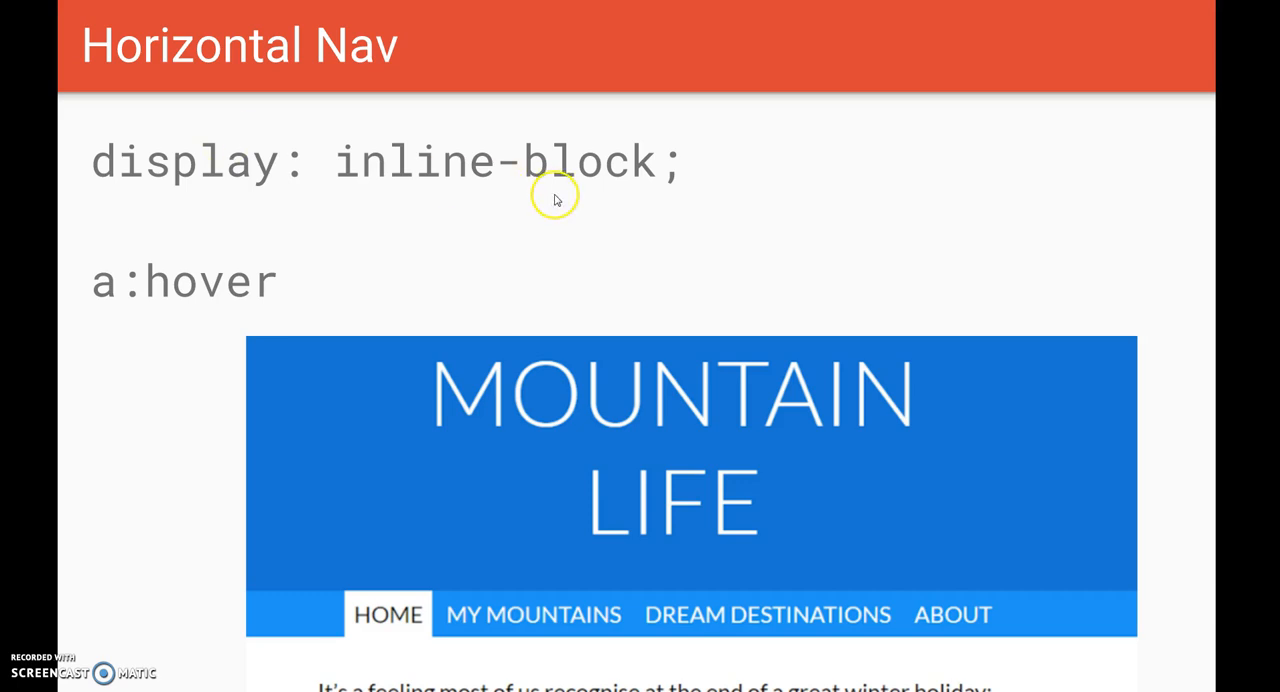
# Exit the Horizontal Nav slideshow to reach the index.html code and its browser preview
pyautogui.press('Escape')
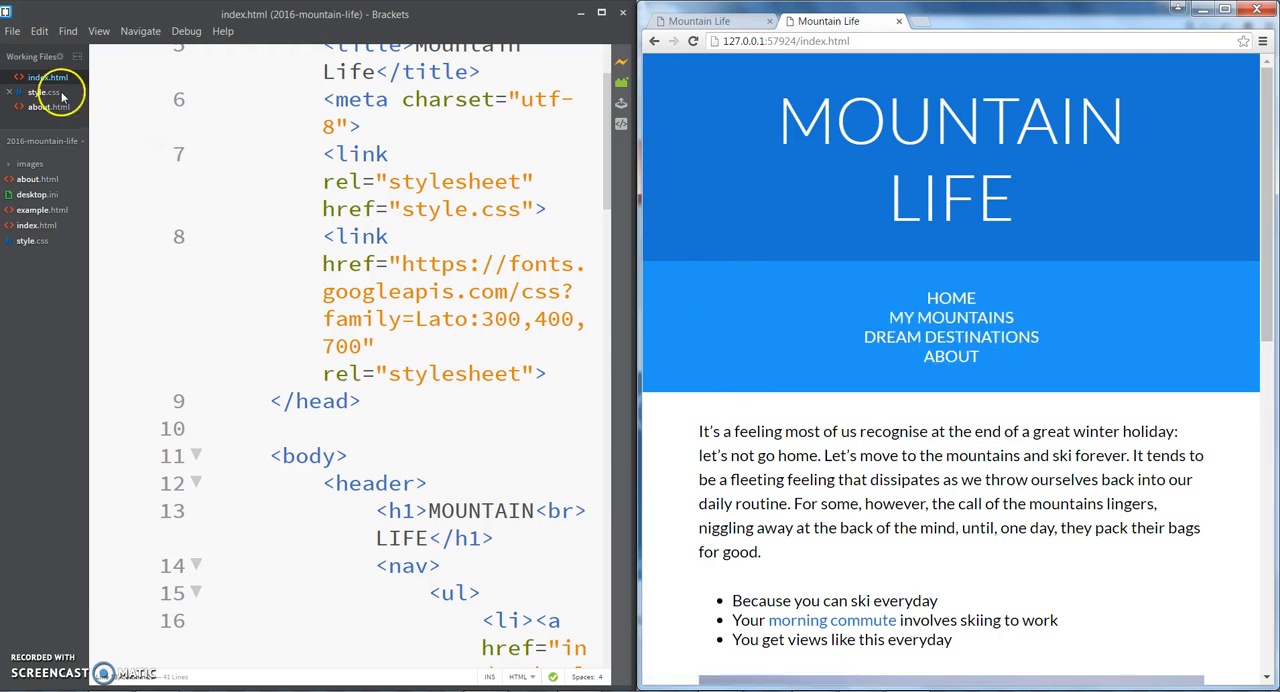
# Open style.css, put the cursor after the nav background rule, and review the nav ul markup
pyautogui.click(43, 92)
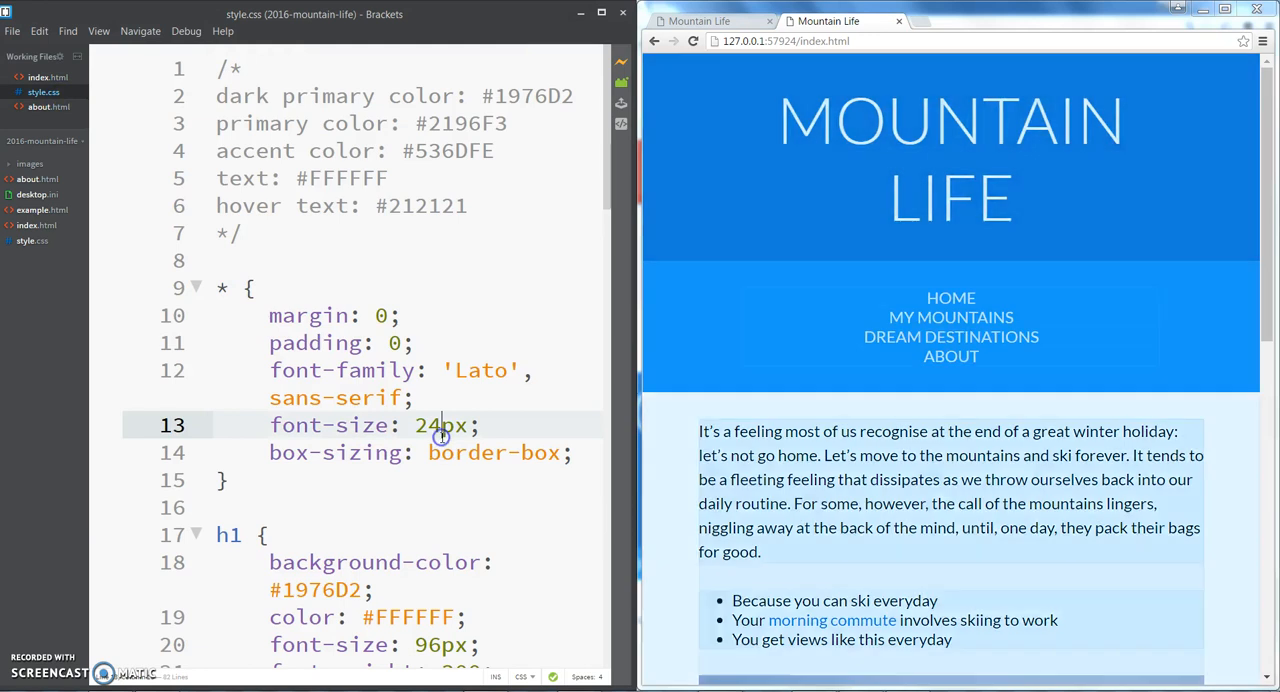
pyautogui.scroll(-3)
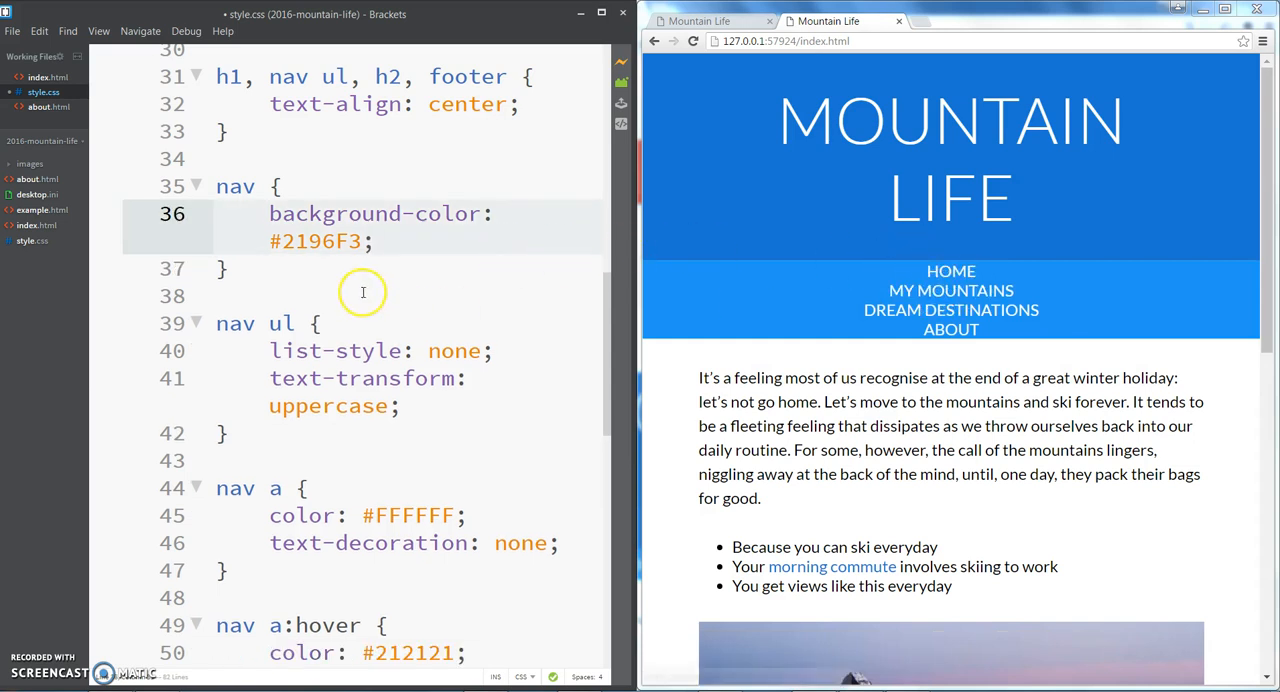
pyautogui.click(270, 296)
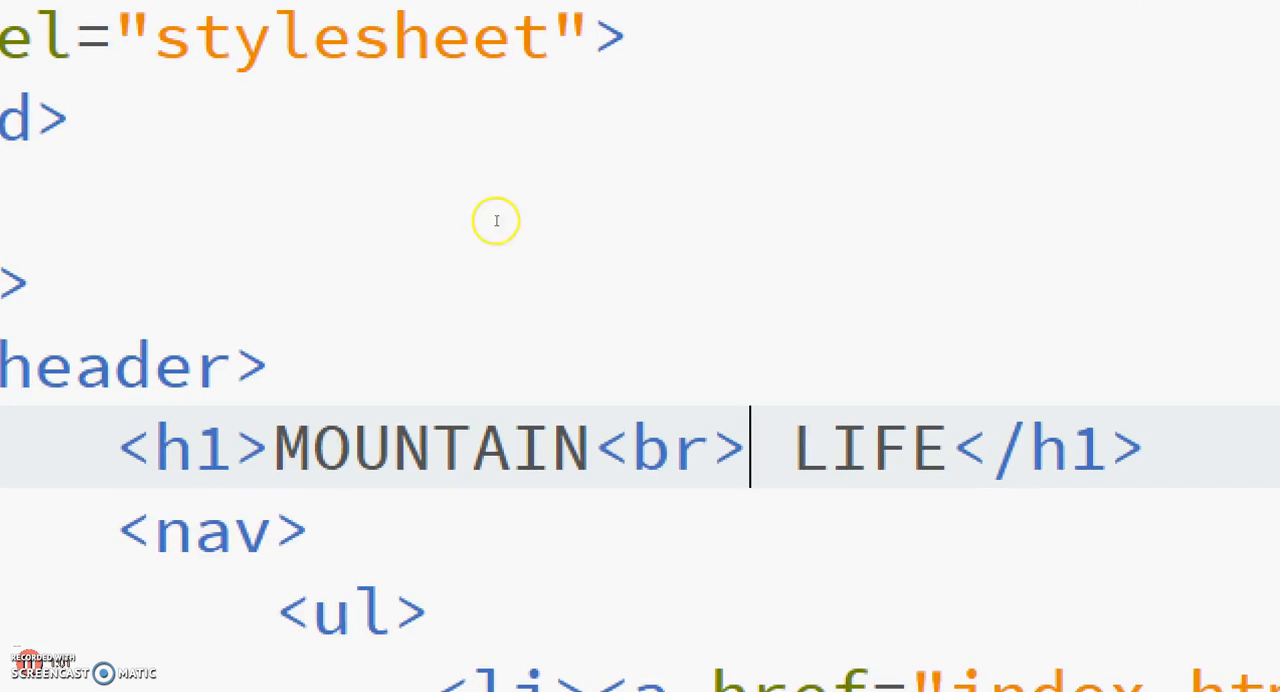
pyautogui.scroll(-3)
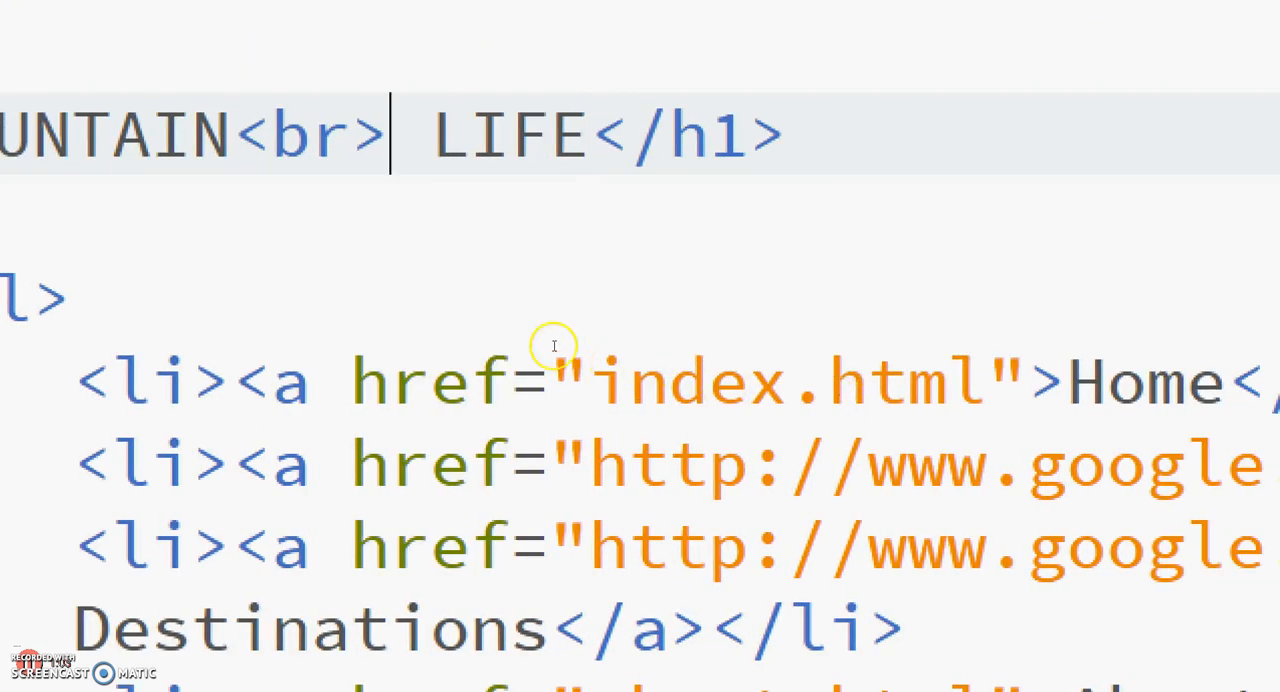
pyautogui.hscroll(3)
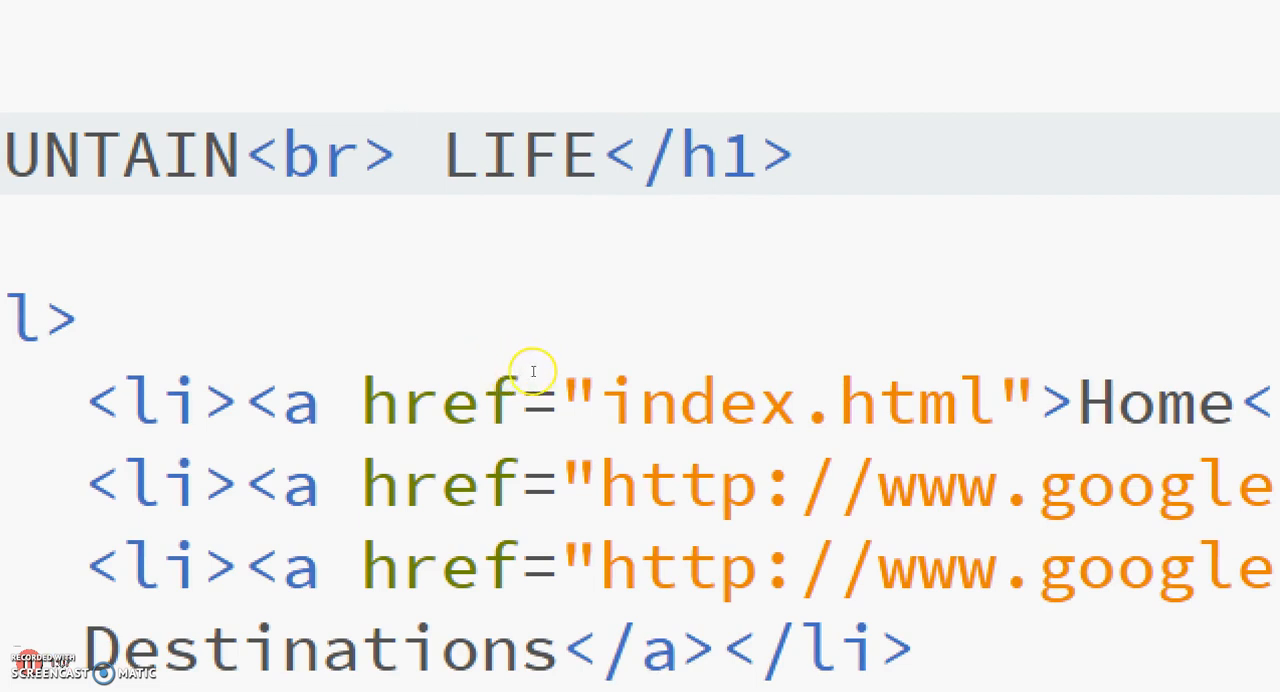
pyautogui.moveTo(561, 366)
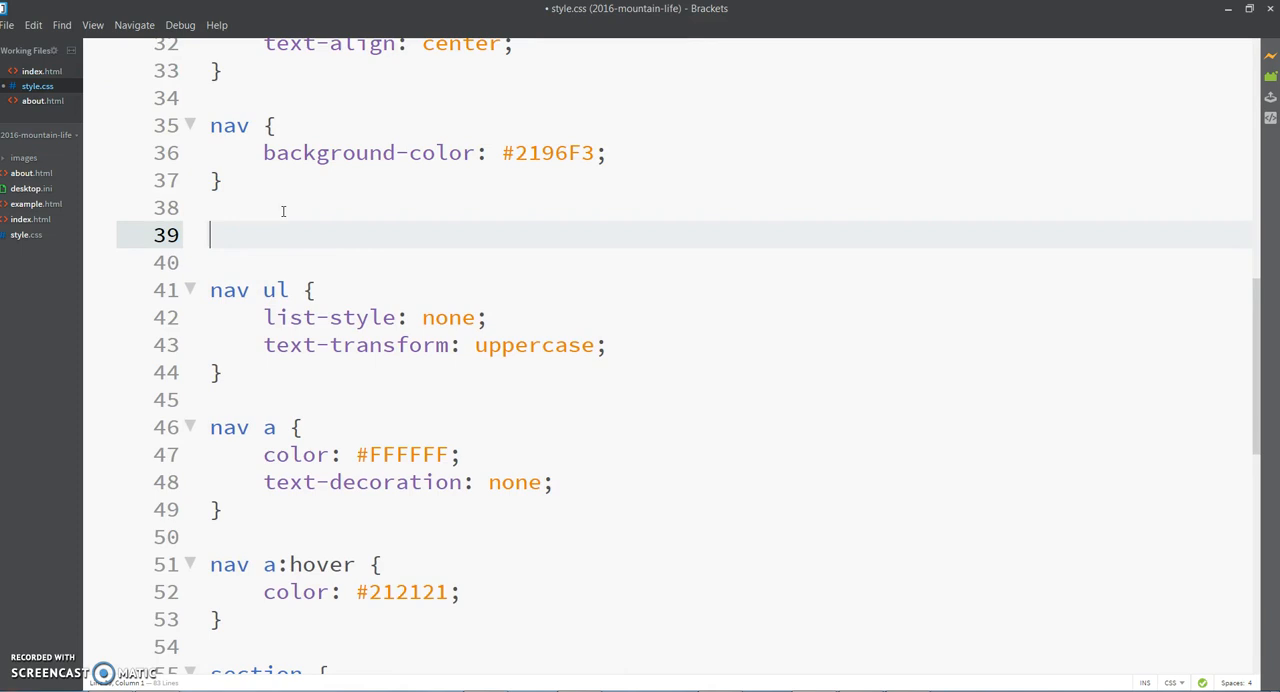
# Write the rule nav li, nav a { display: inline-block; } on the empty line
pyautogui.write('nav li, nav')
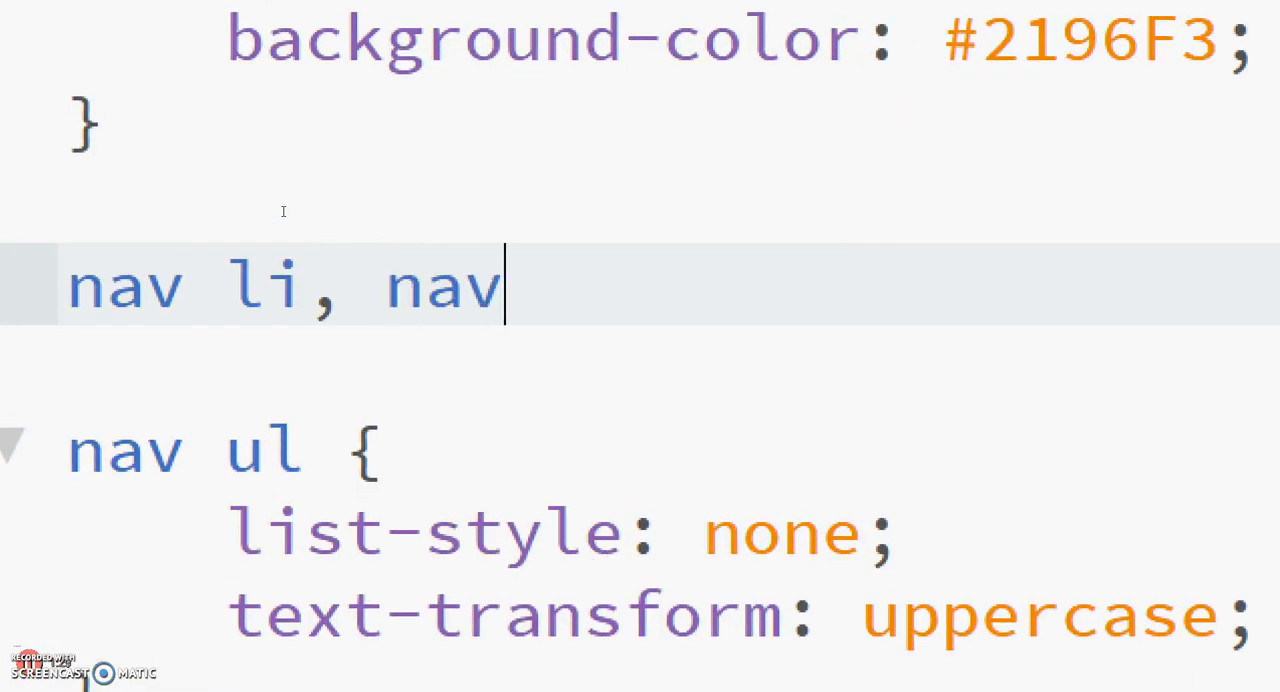
pyautogui.write('a {}')
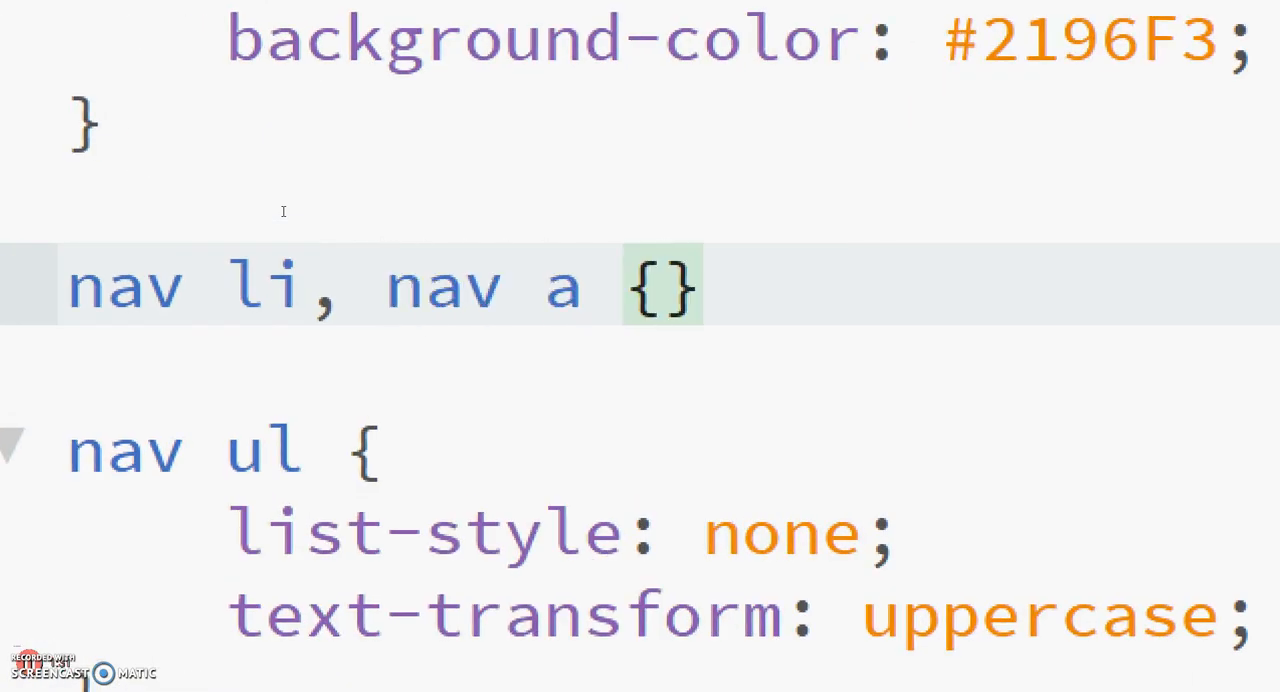
pyautogui.write('disp')
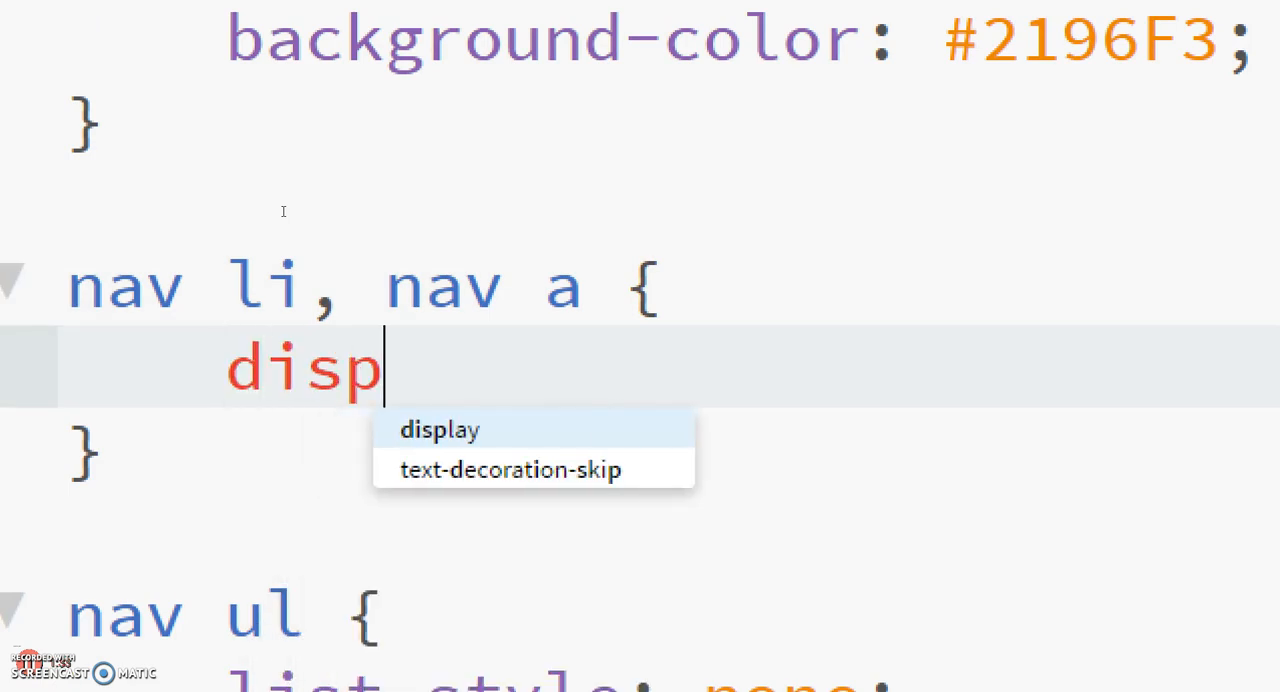
pyautogui.write('lay: inline-block;')
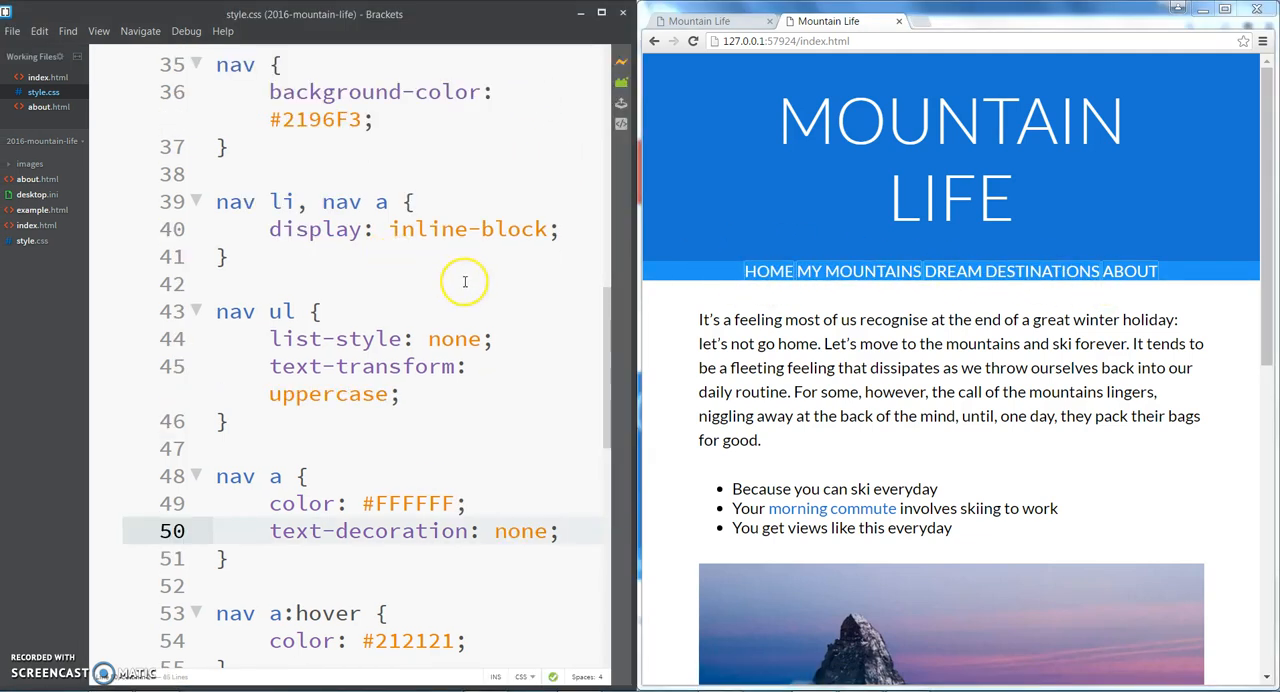
pyautogui.moveTo(295, 613)
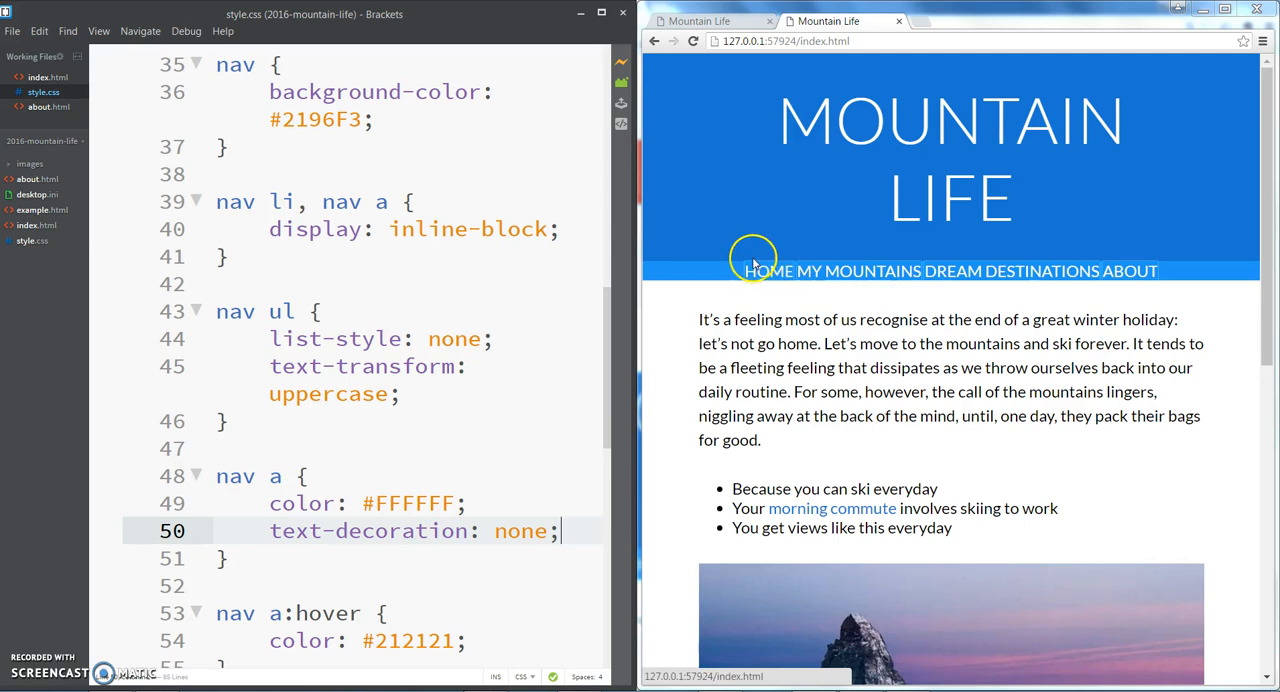
pyautogui.moveTo(825, 282)
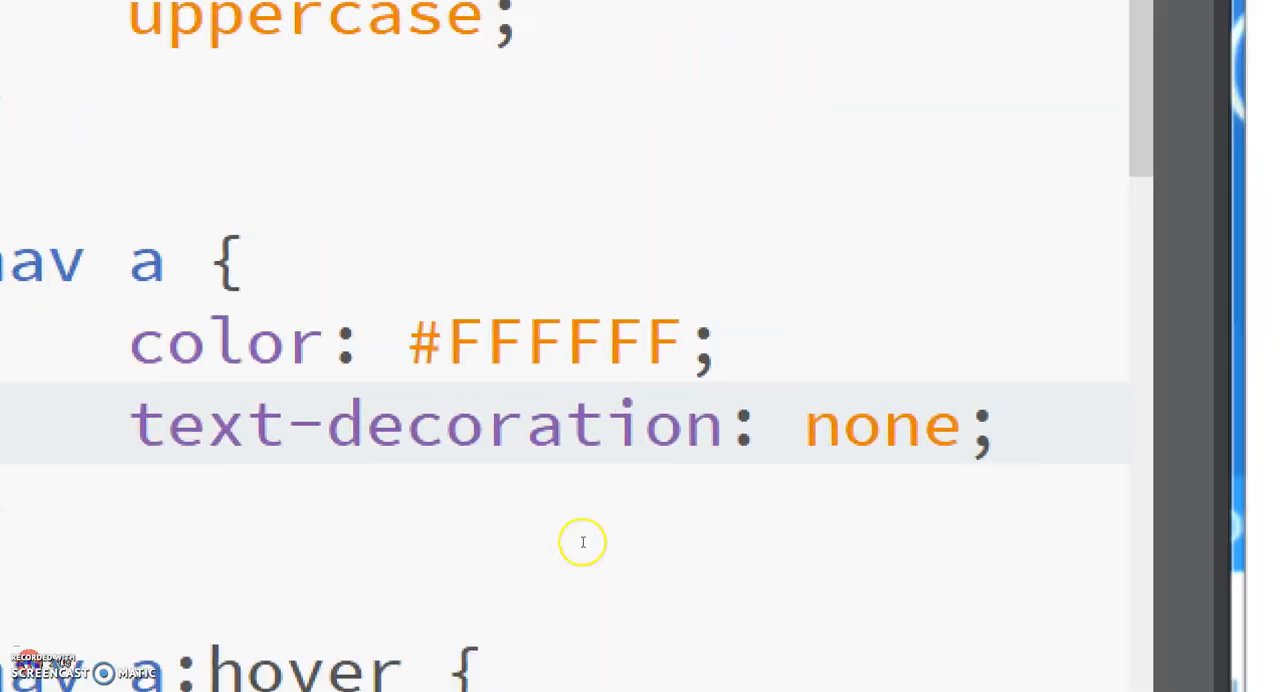
# Add padding: 20px; to the nav a rule
pyautogui.write('padding:')
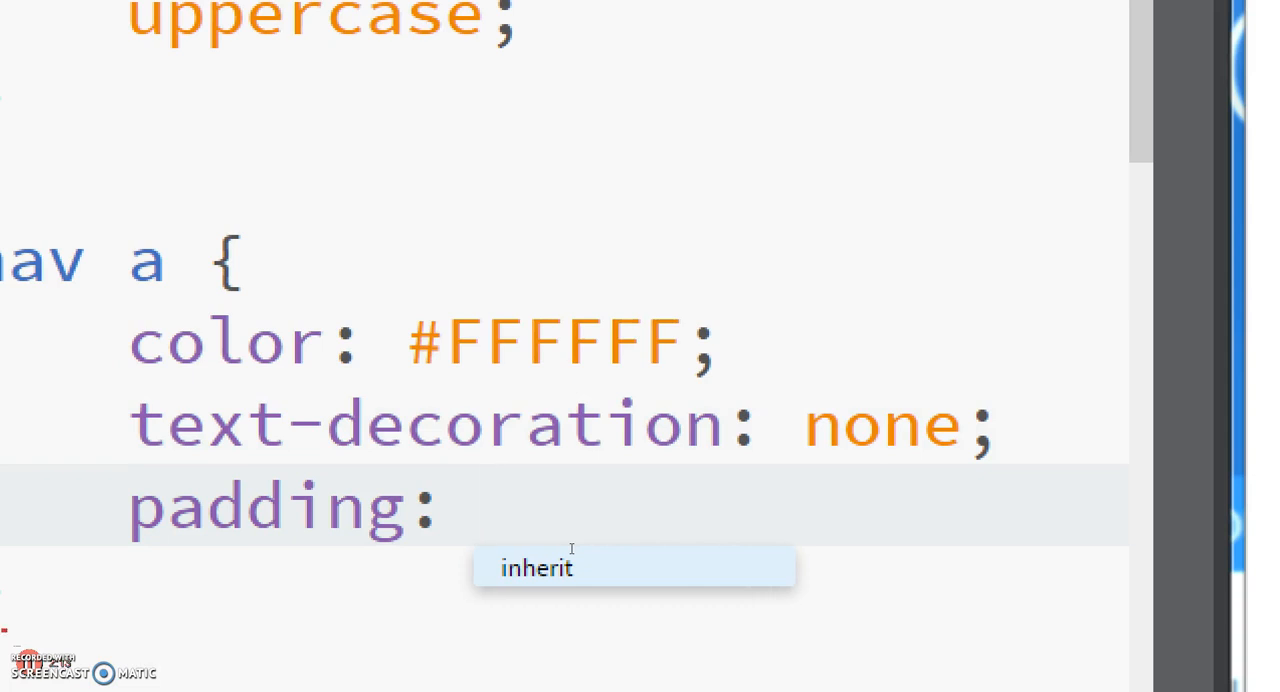
pyautogui.write('20px;')
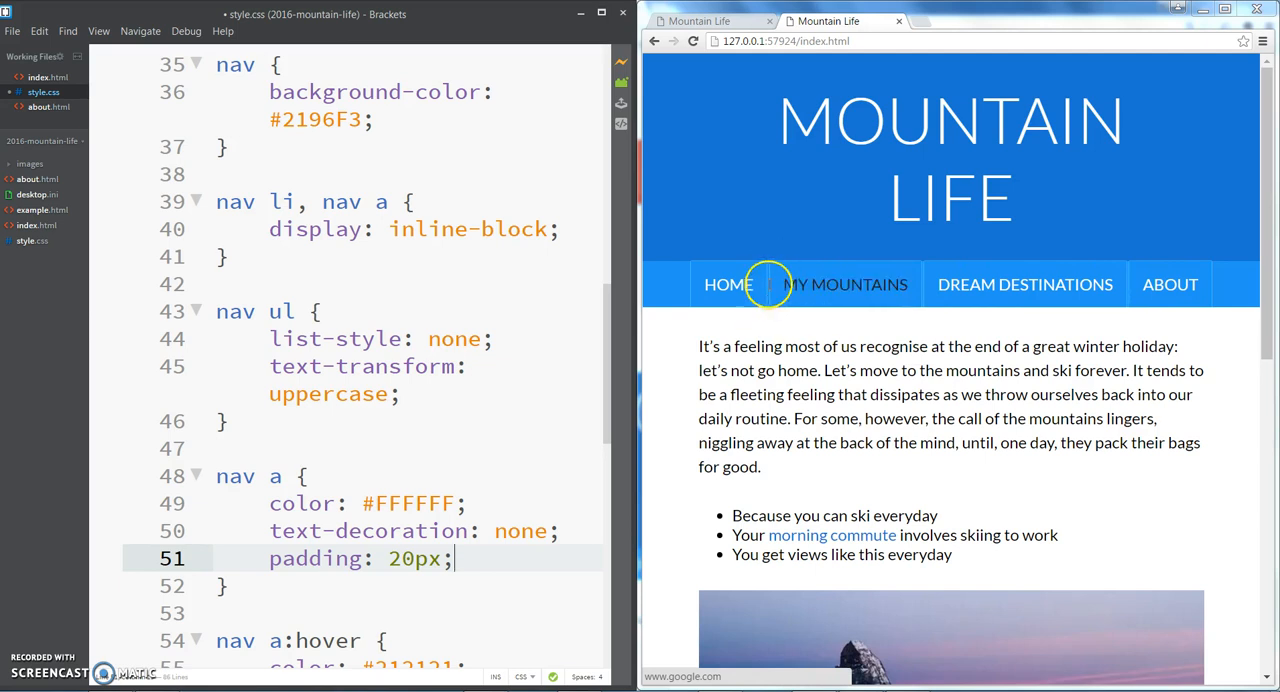
pyautogui.moveTo(727, 585)
pyautogui.write('10px ')
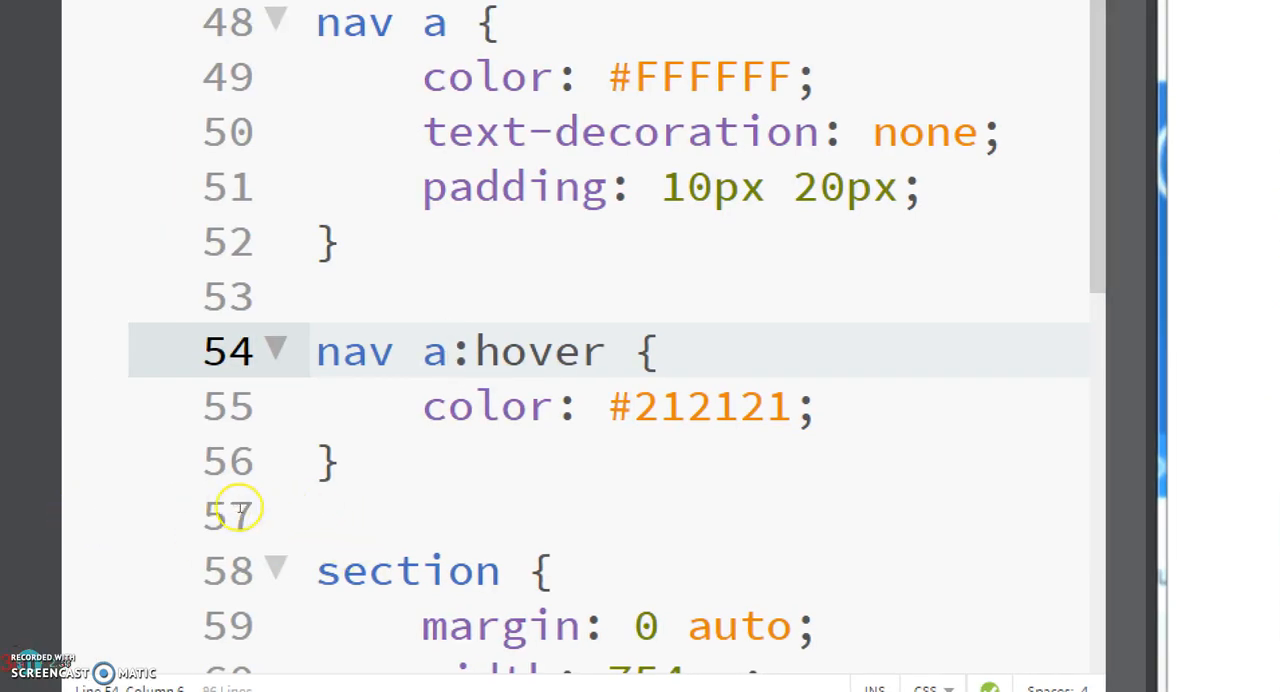
pyautogui.moveTo(331, 504)
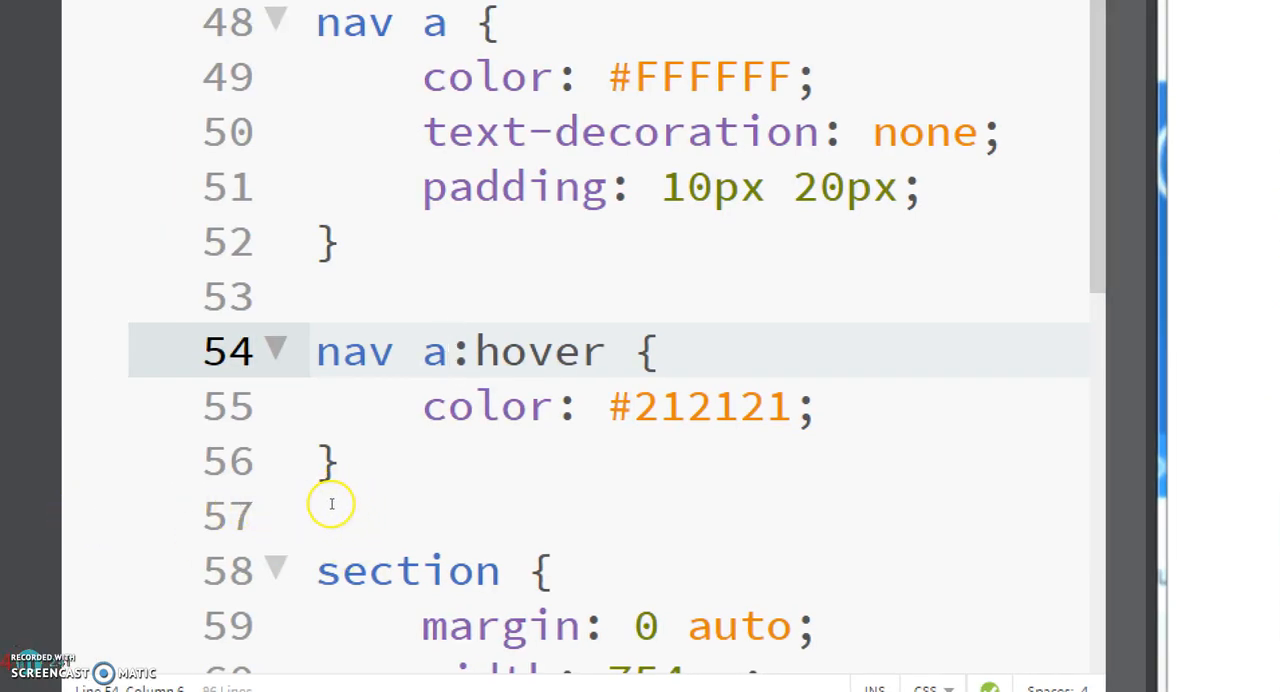
# Add background-color: #FFFFFF; to the nav a:hover rule and check the hovered link
pyautogui.click(451, 351)
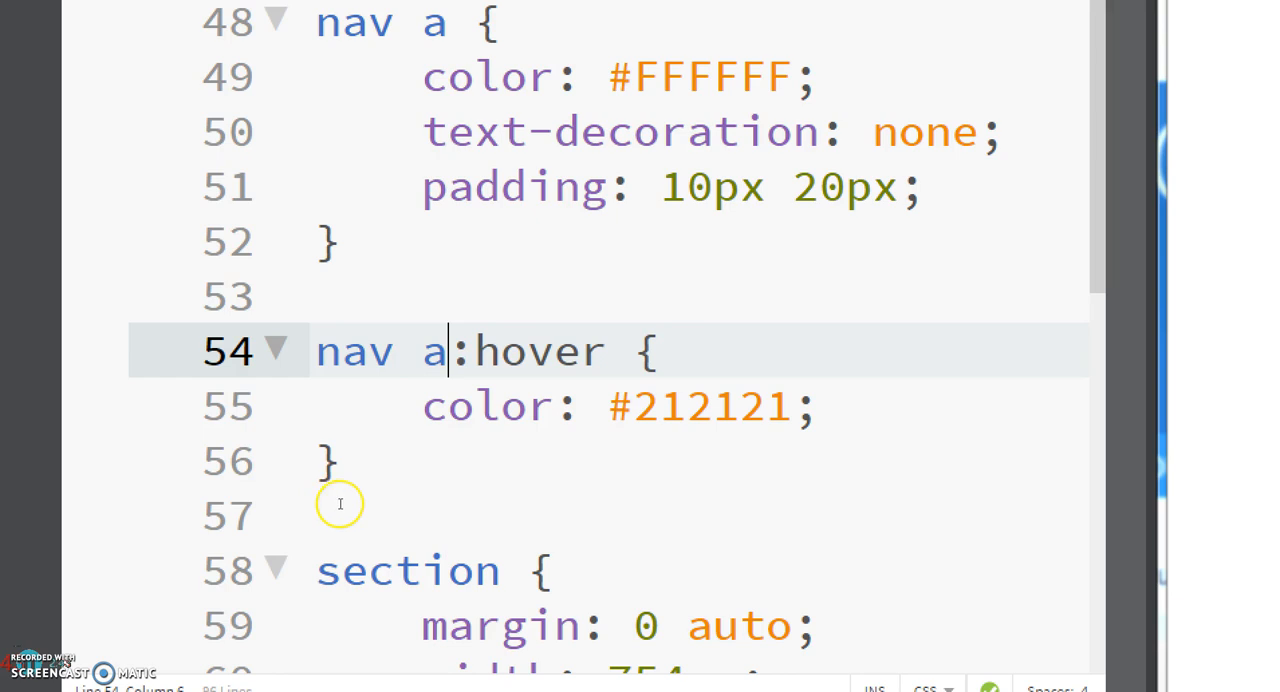
pyautogui.moveTo(264, 539)
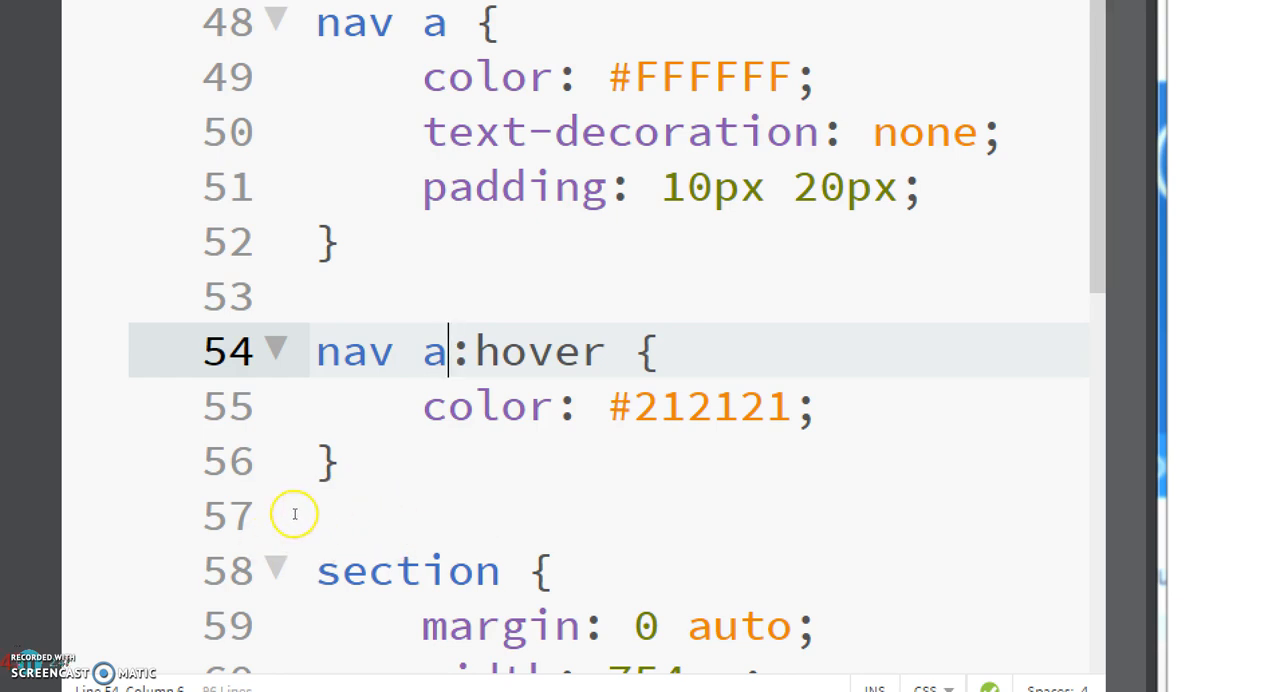
pyautogui.moveTo(225, 505)
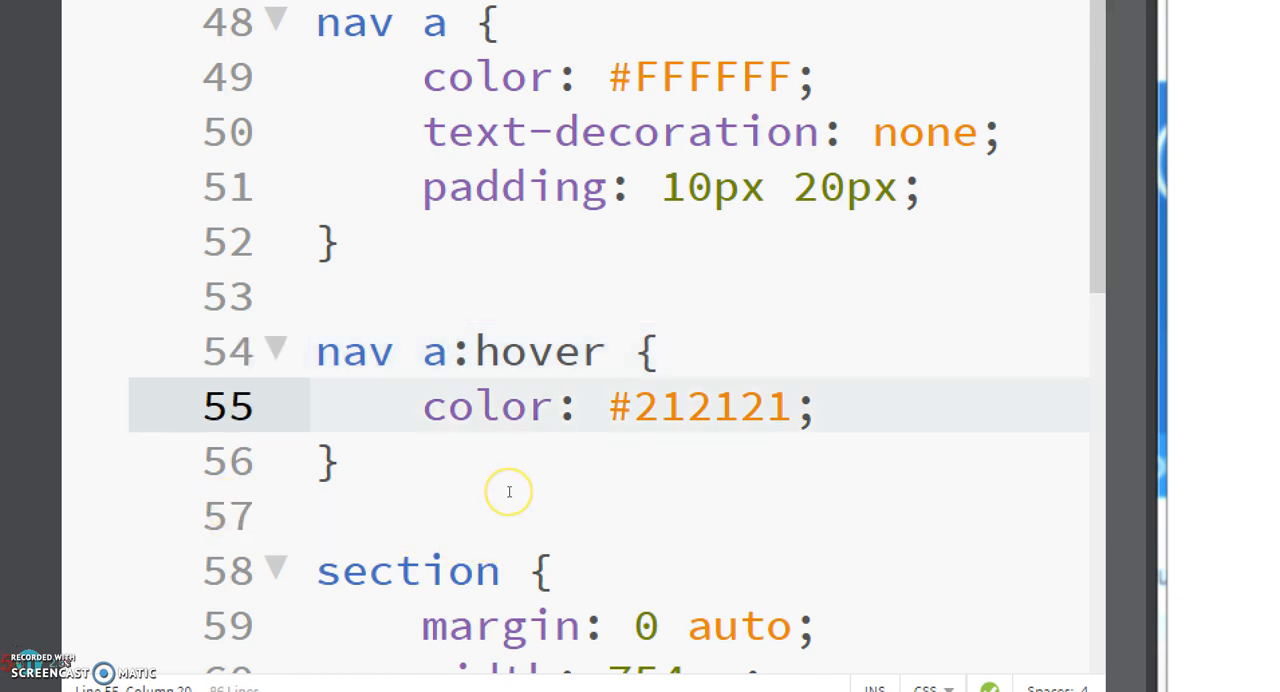
pyautogui.write('background-color')
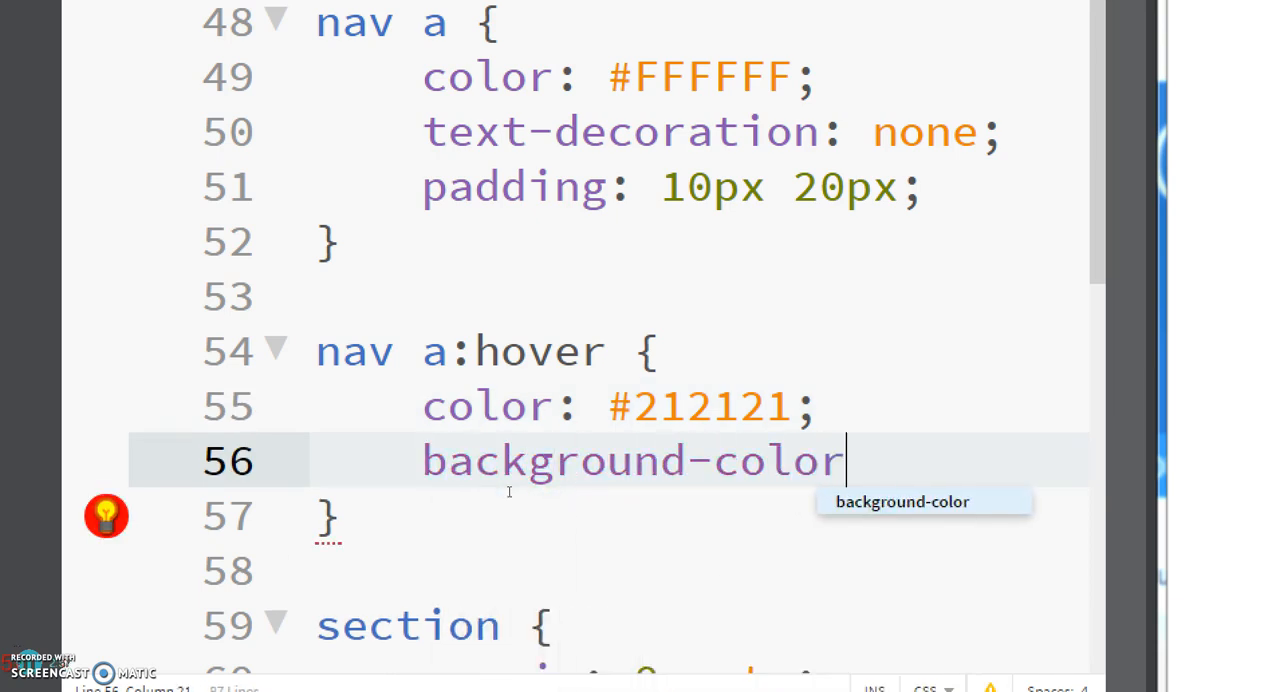
pyautogui.write(': #FFF')
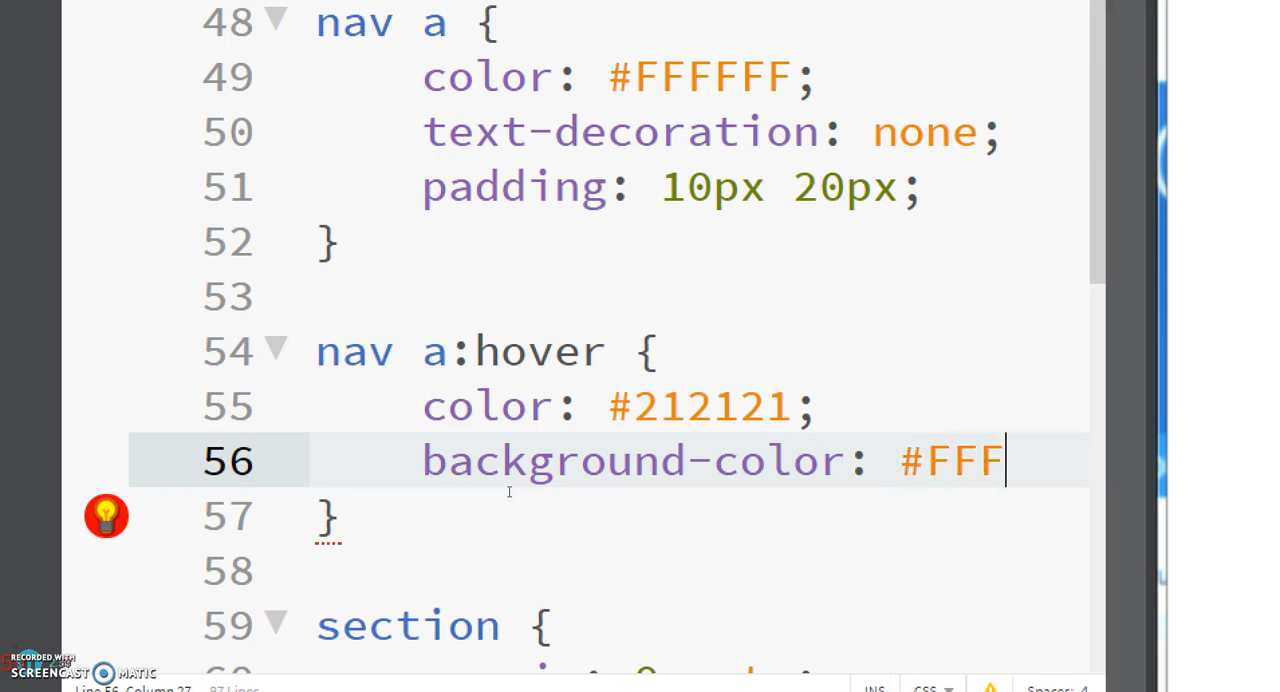
pyautogui.write("FFF''")
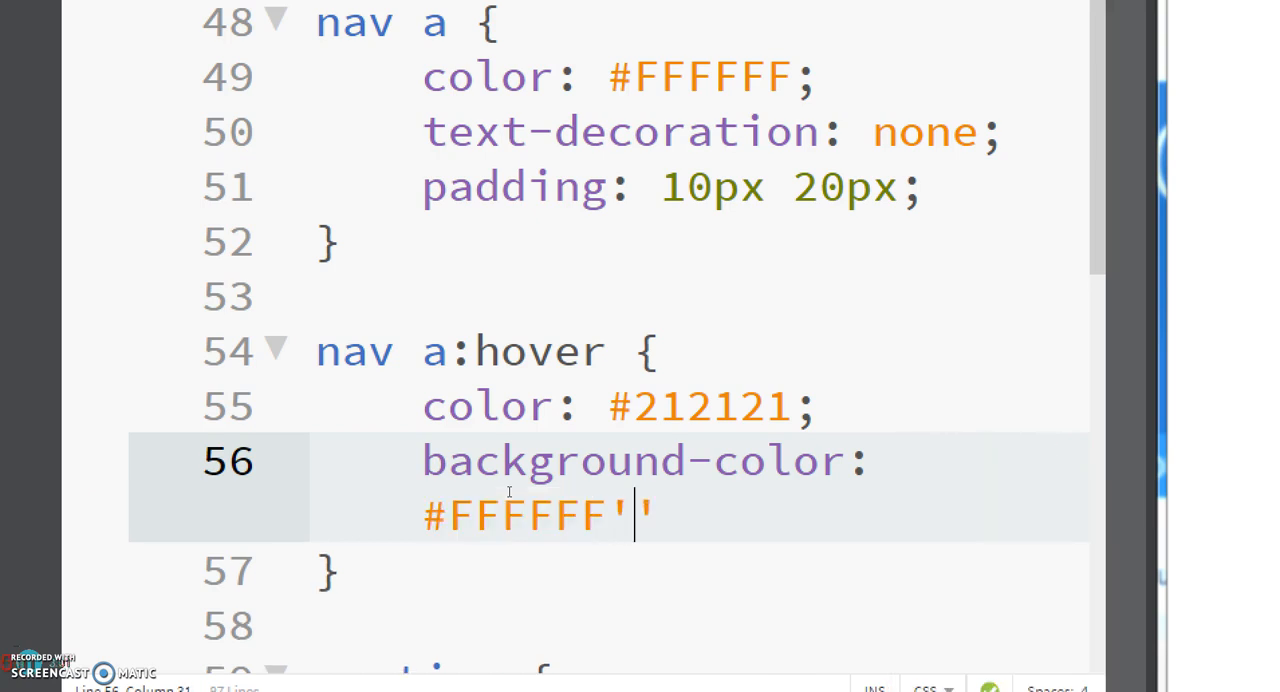
pyautogui.write(';')
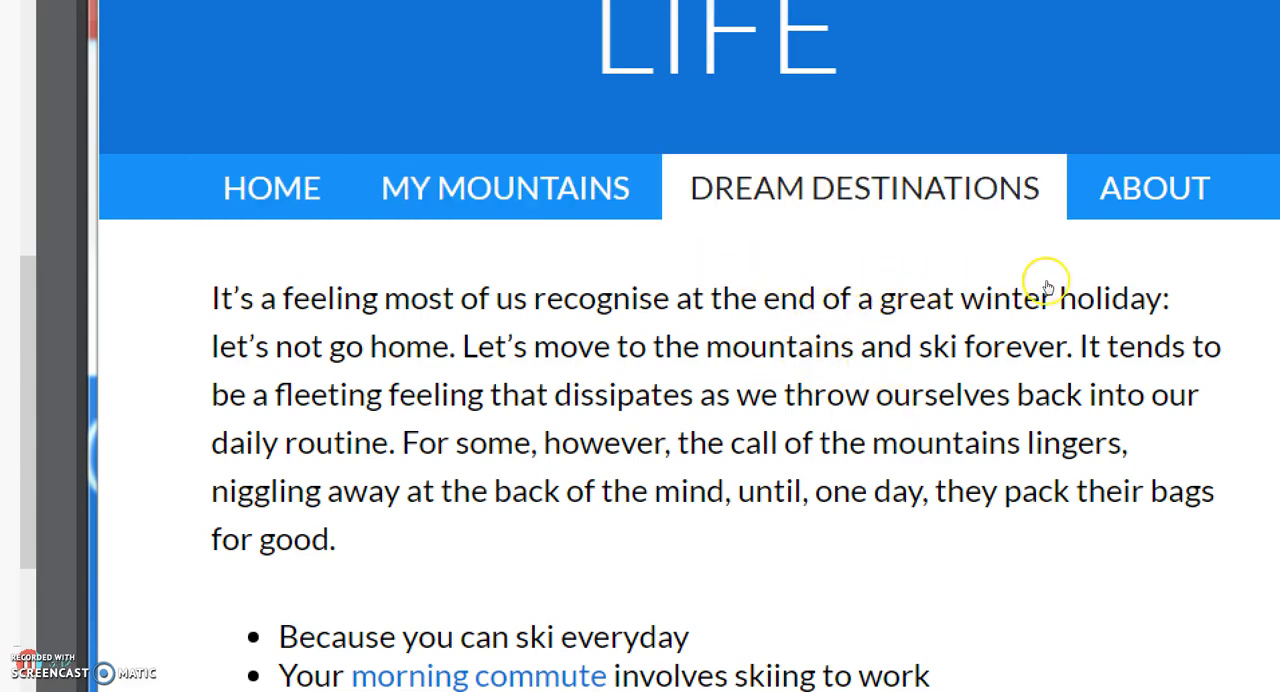
pyautogui.click(271, 187)
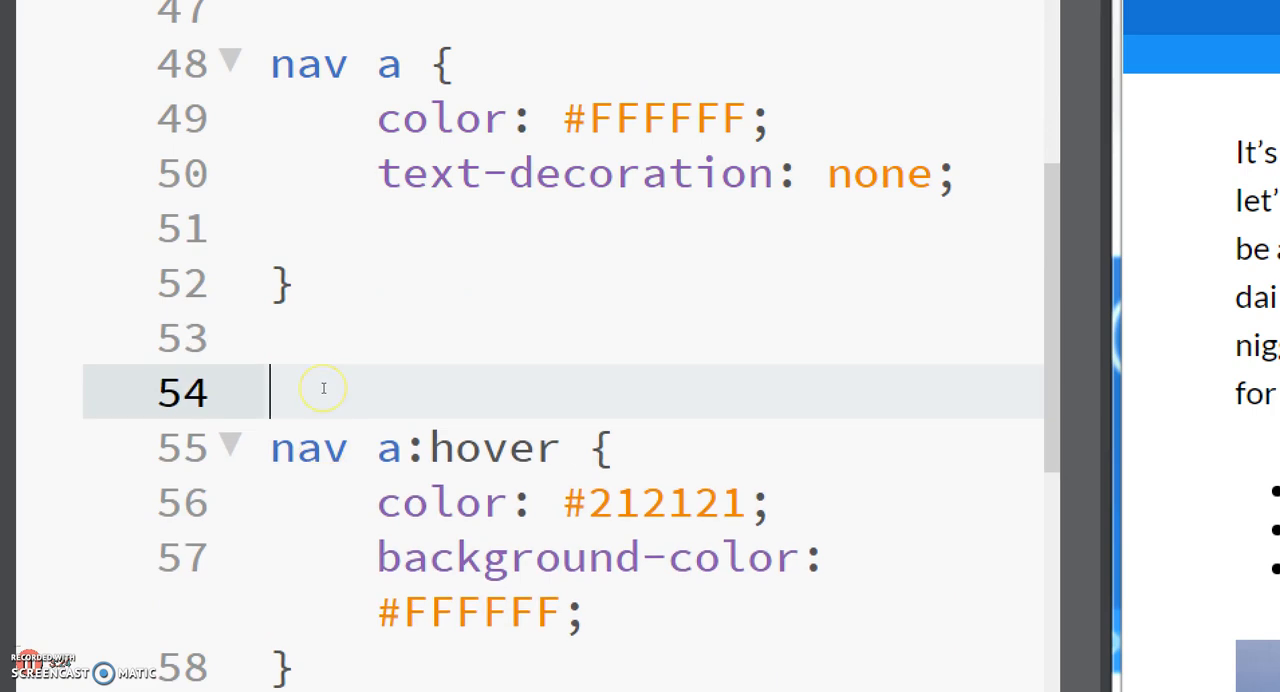
# Create a nav li rule with padding: 10px 20px; below the nav a rule
pyautogui.write('nav')
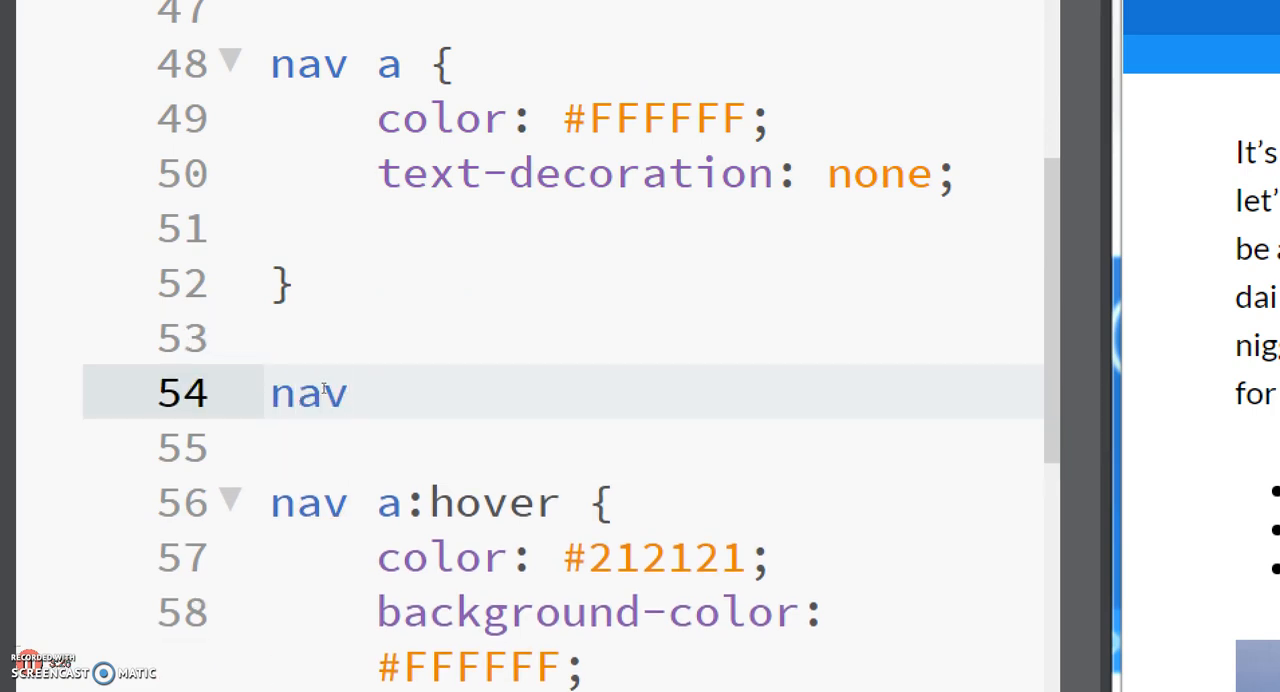
pyautogui.write('li {')
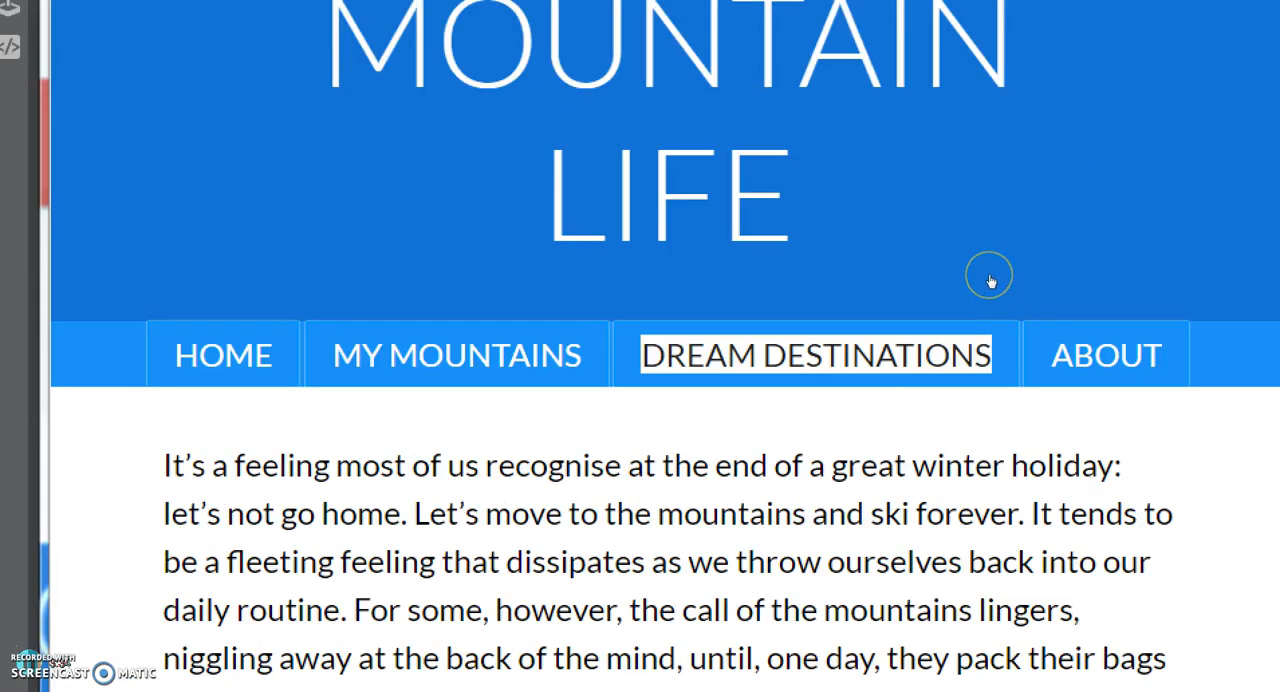
pyautogui.moveTo(1007, 274)
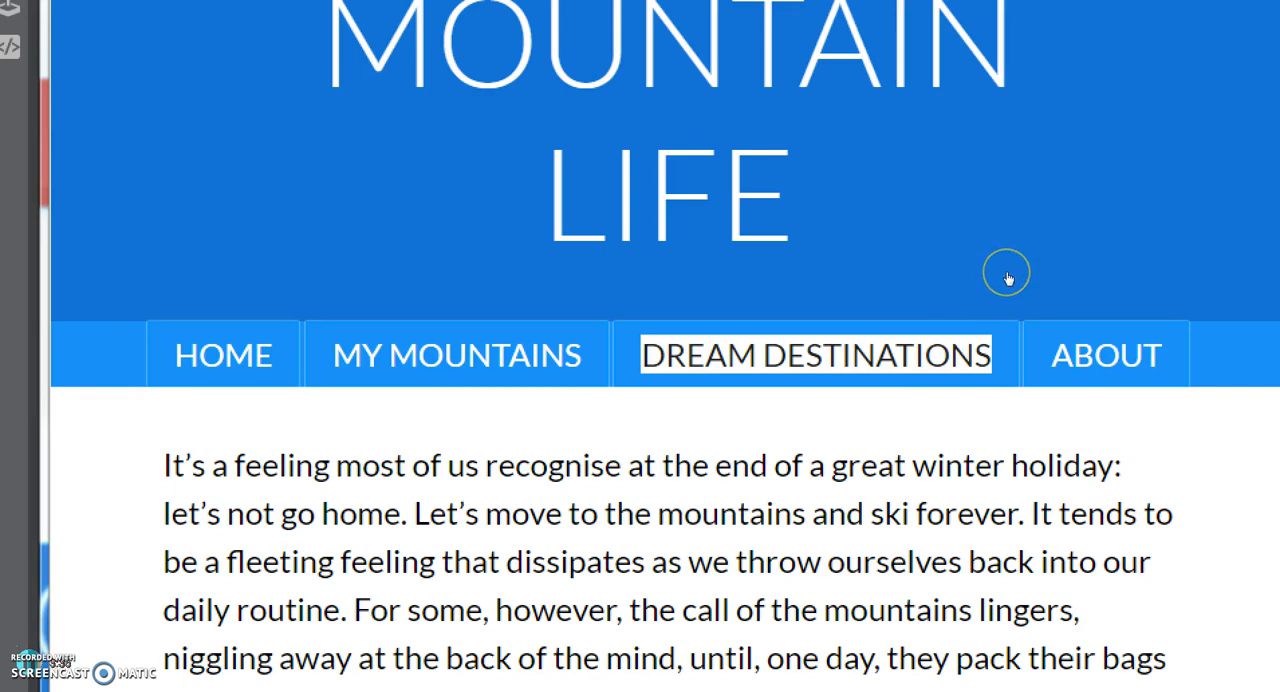
pyautogui.moveTo(938, 273)
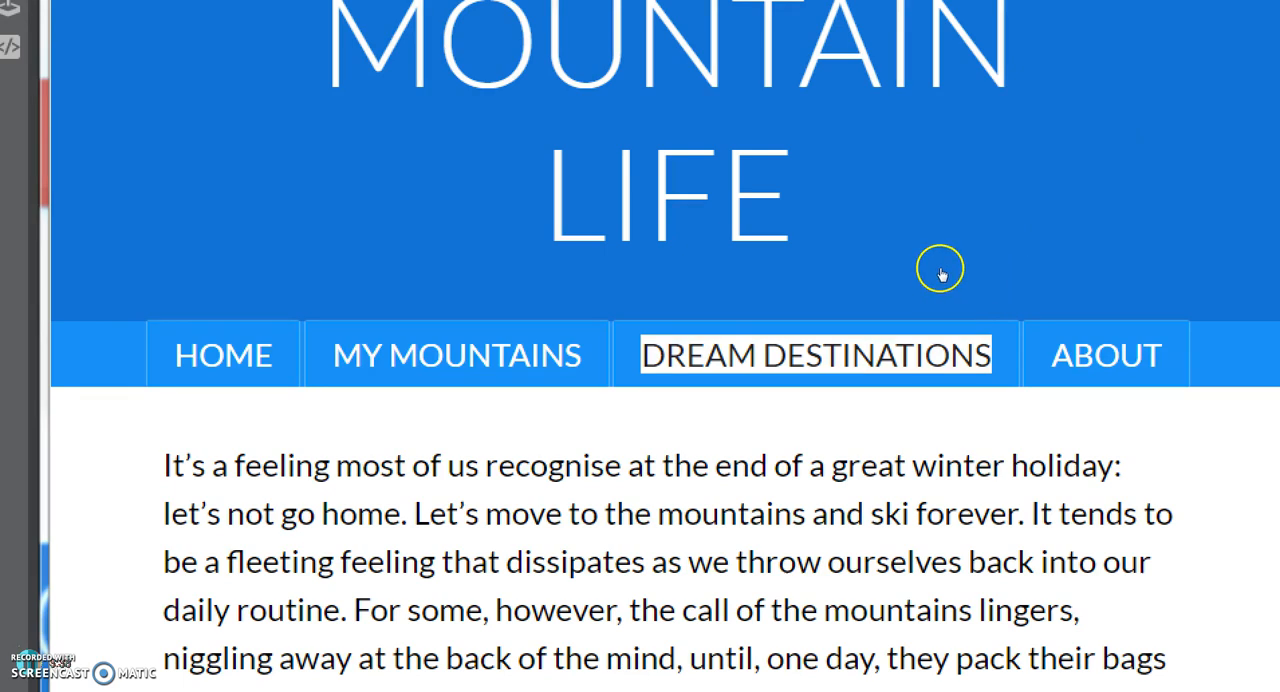
pyautogui.moveTo(983, 280)
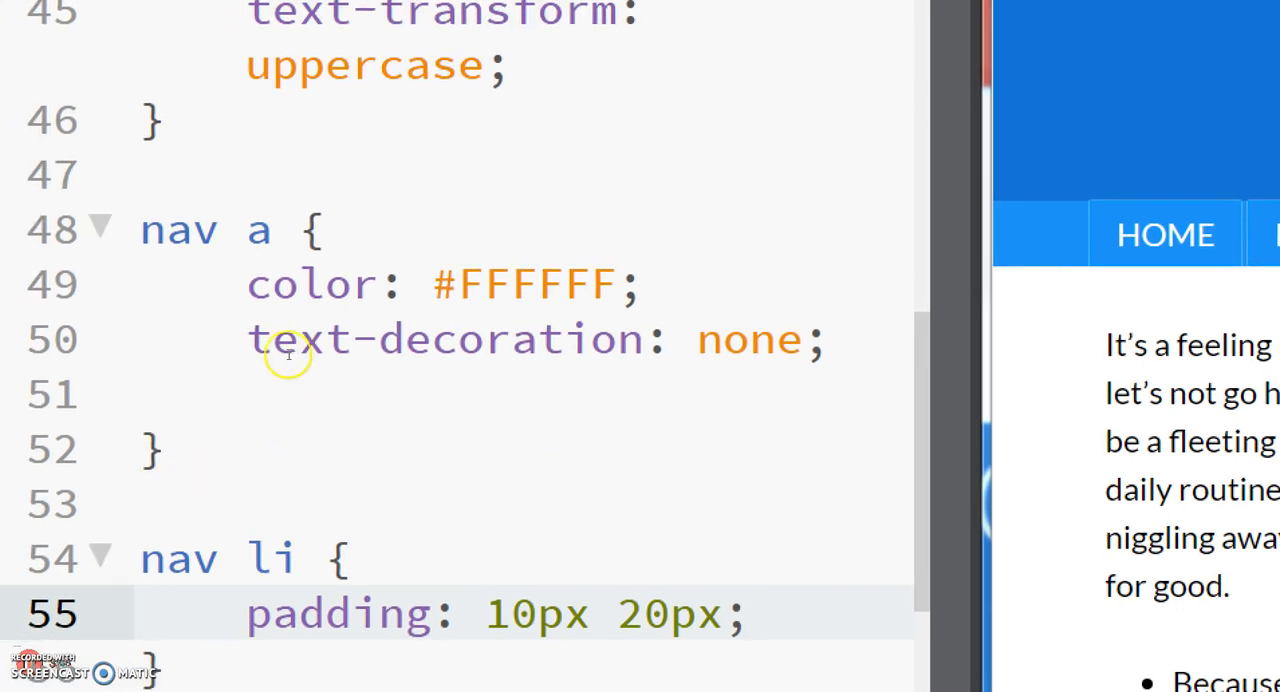
pyautogui.write('padding: 10px 20px;')
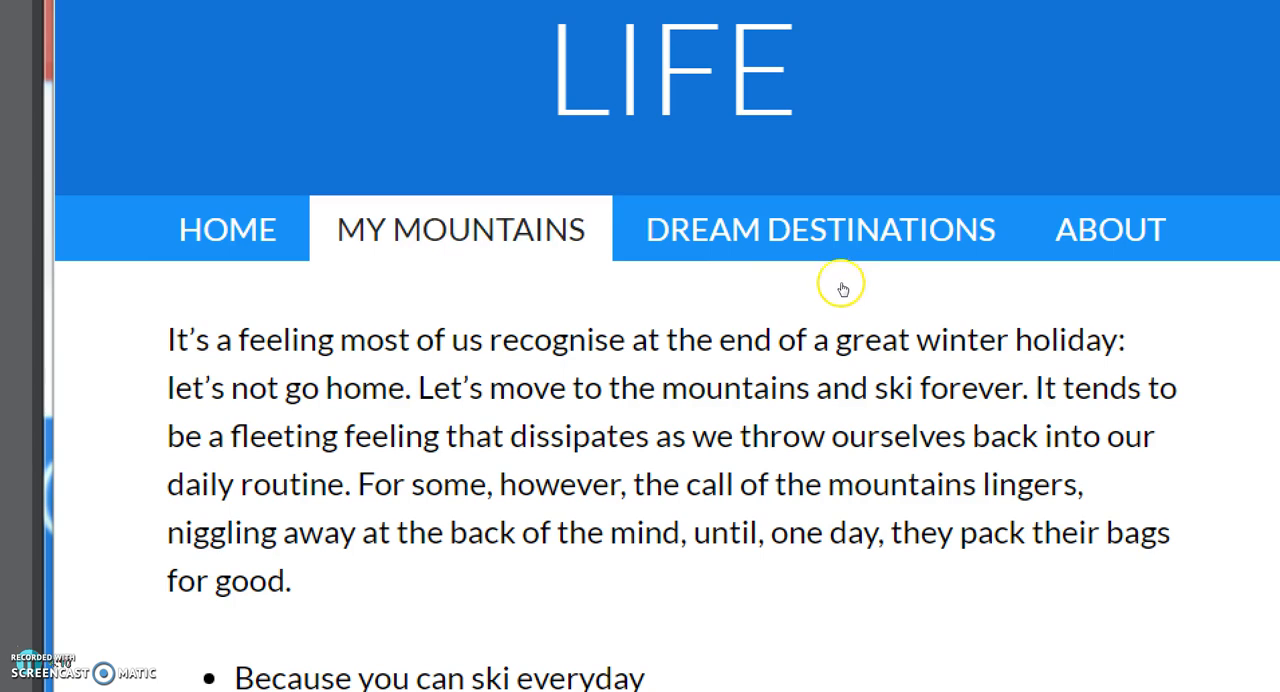
# Delete the nav li rule and restore padding: 10px 20px; in nav a
pyautogui.click(226, 229)
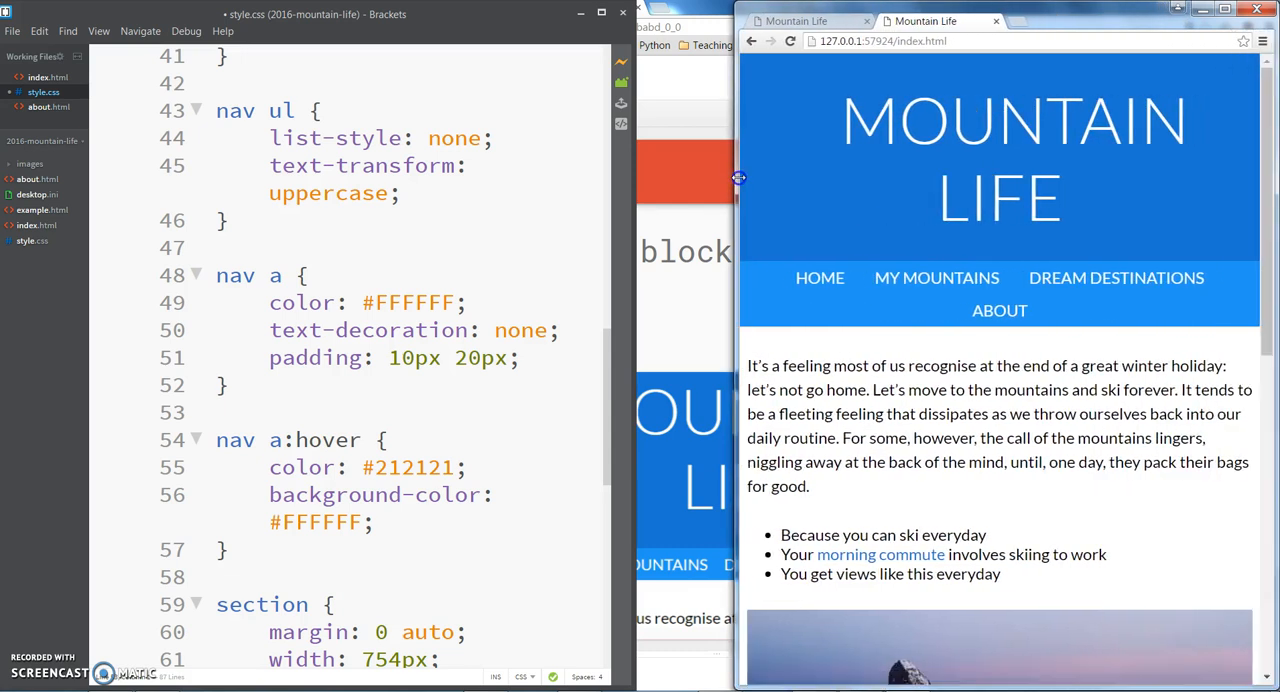
pyautogui.moveTo(748, 183)
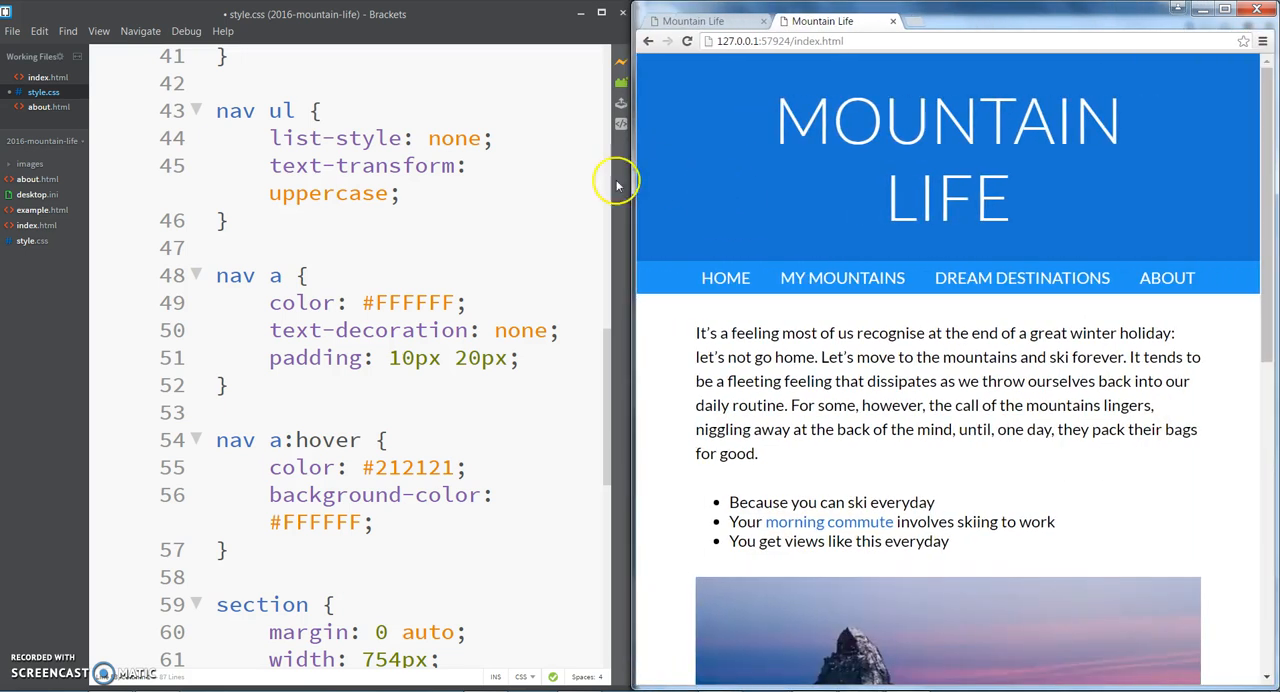
pyautogui.moveTo(725, 278)
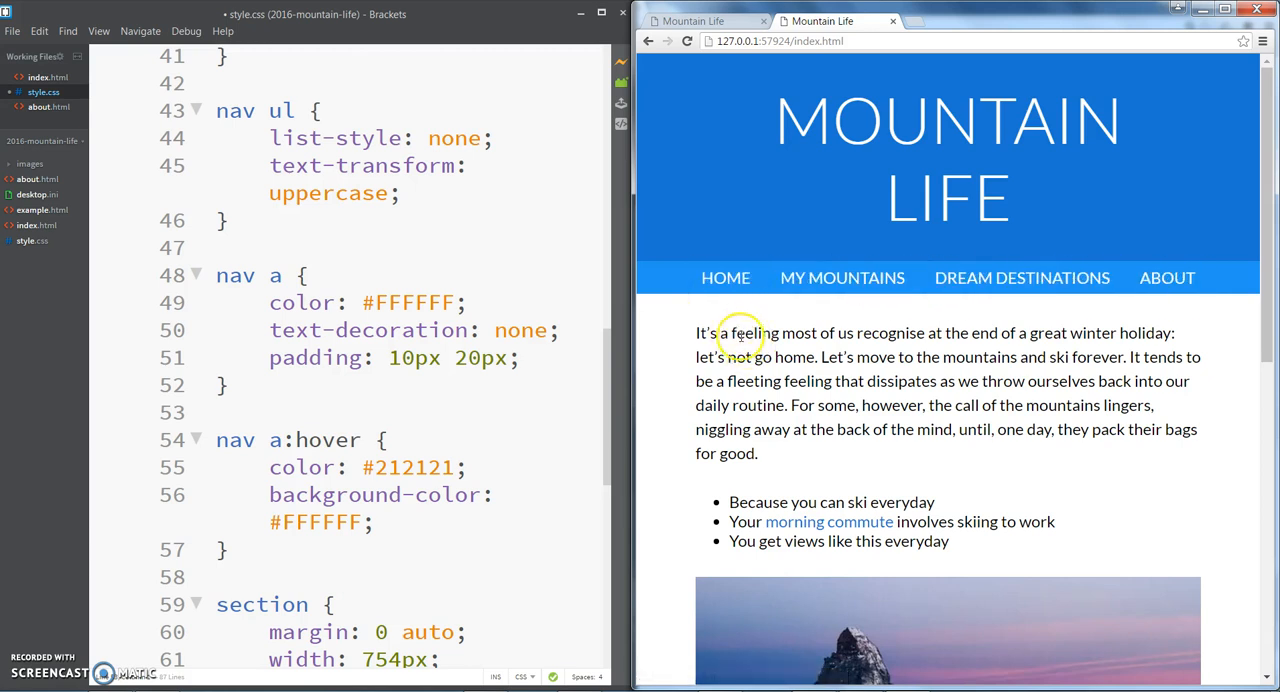
pyautogui.moveTo(726, 278)
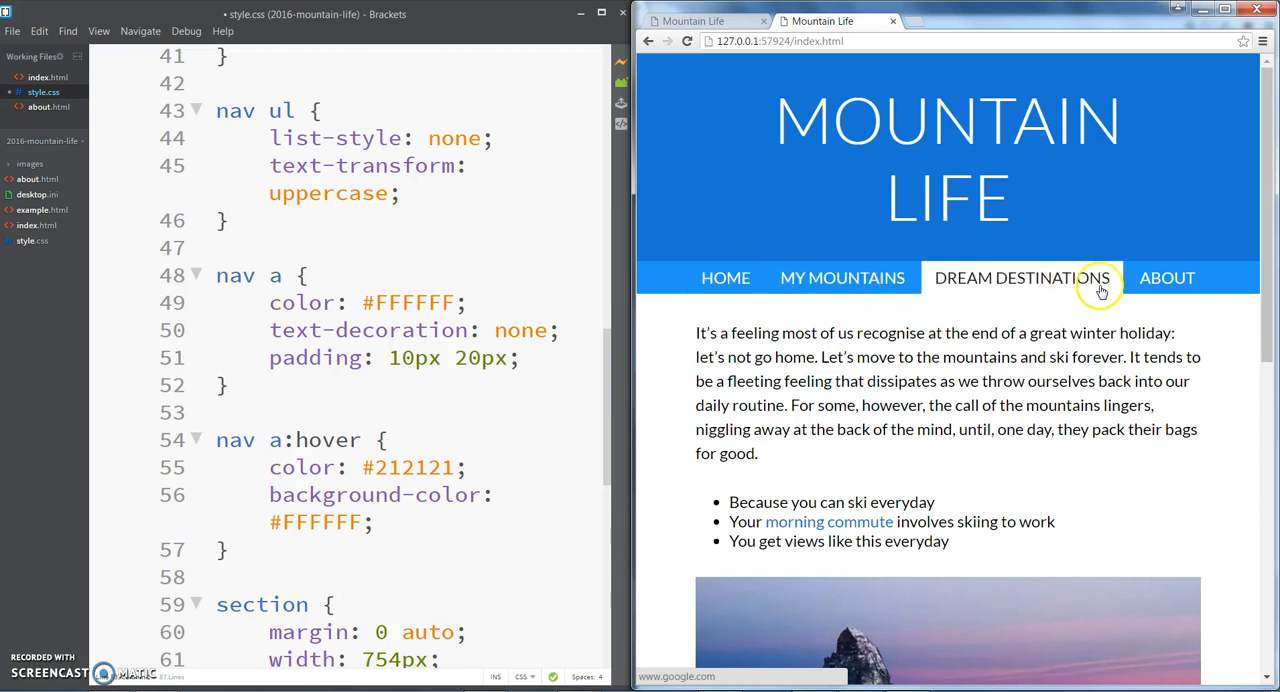
pyautogui.moveTo(693, 251)
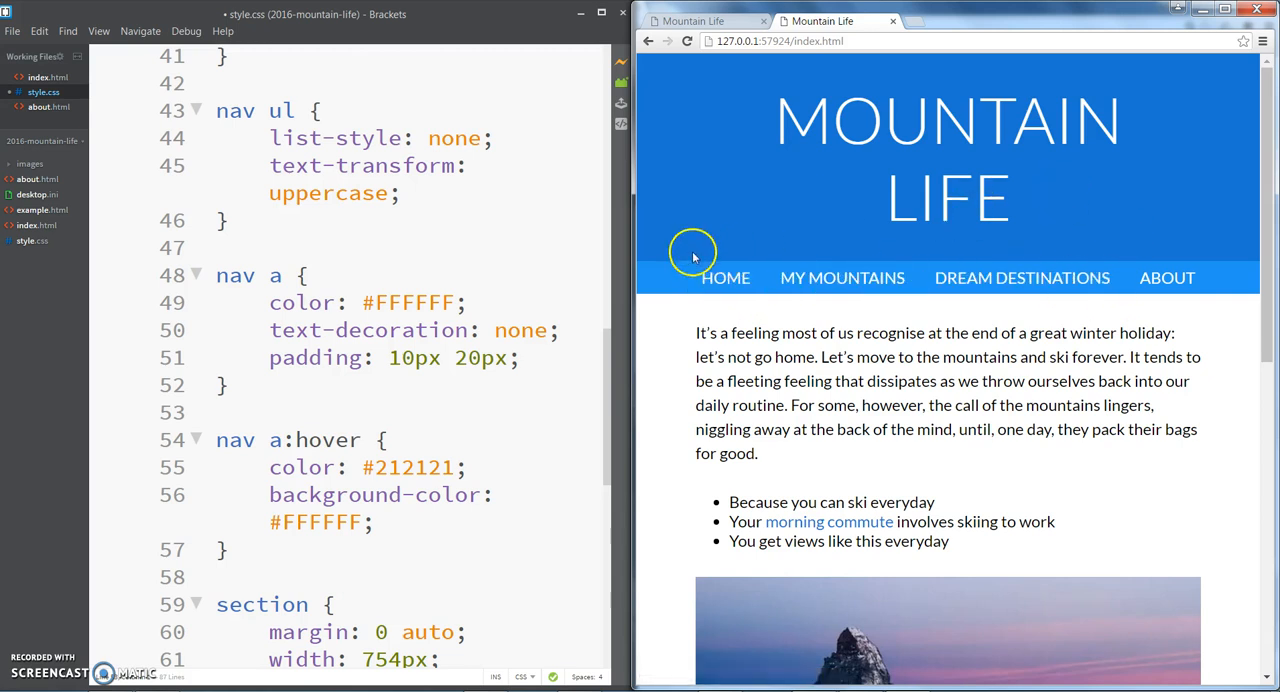
pyautogui.moveTo(1105, 303)
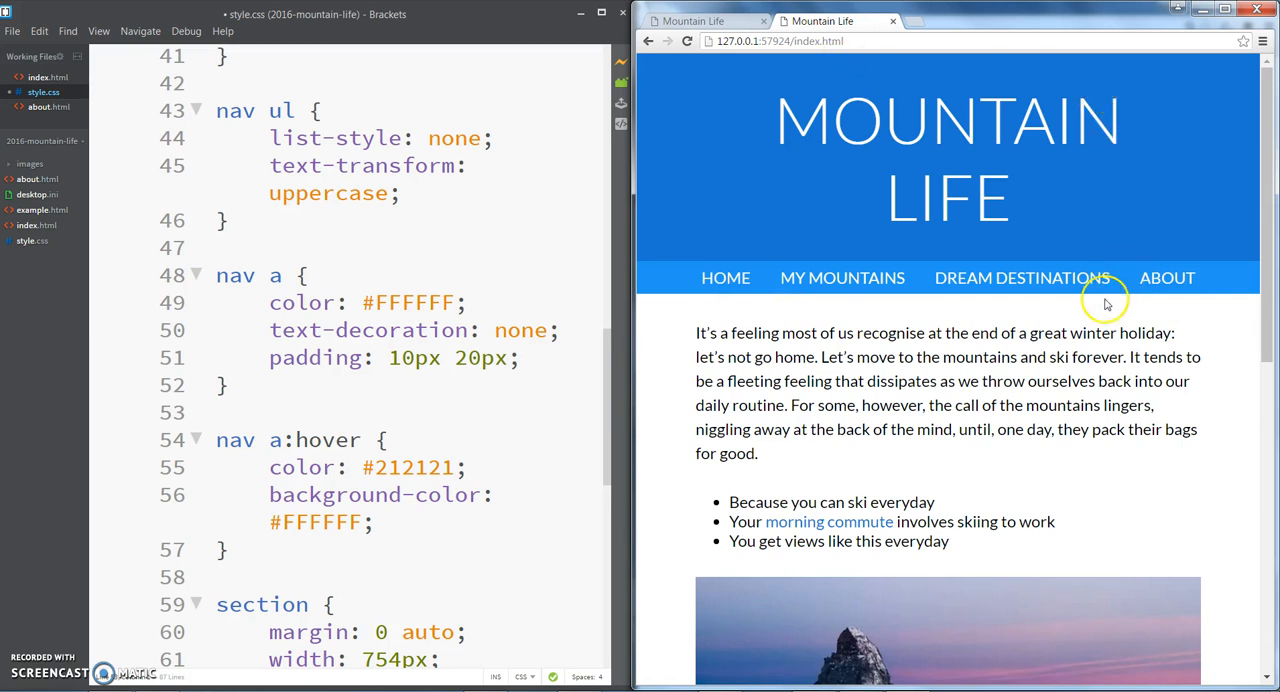